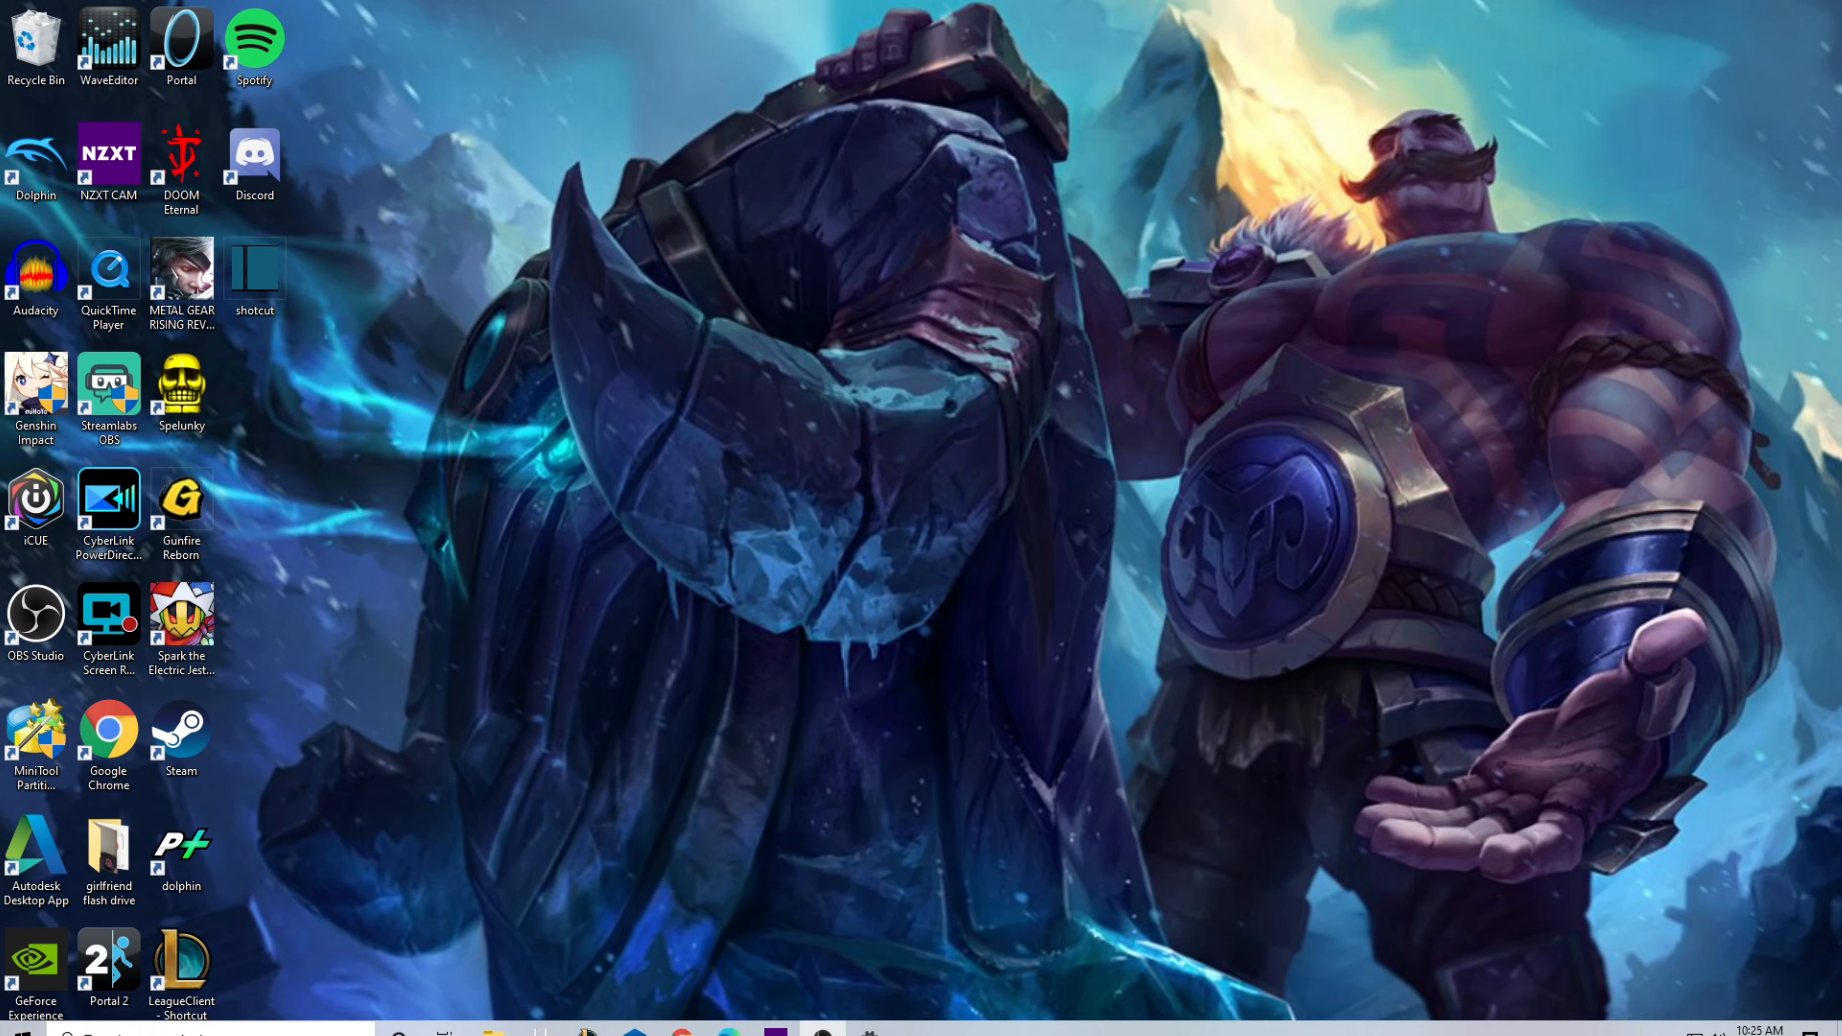
Search Windows for 'display settings' and bring up the Display settings result.
left_click(15, 1016)
type("display s")
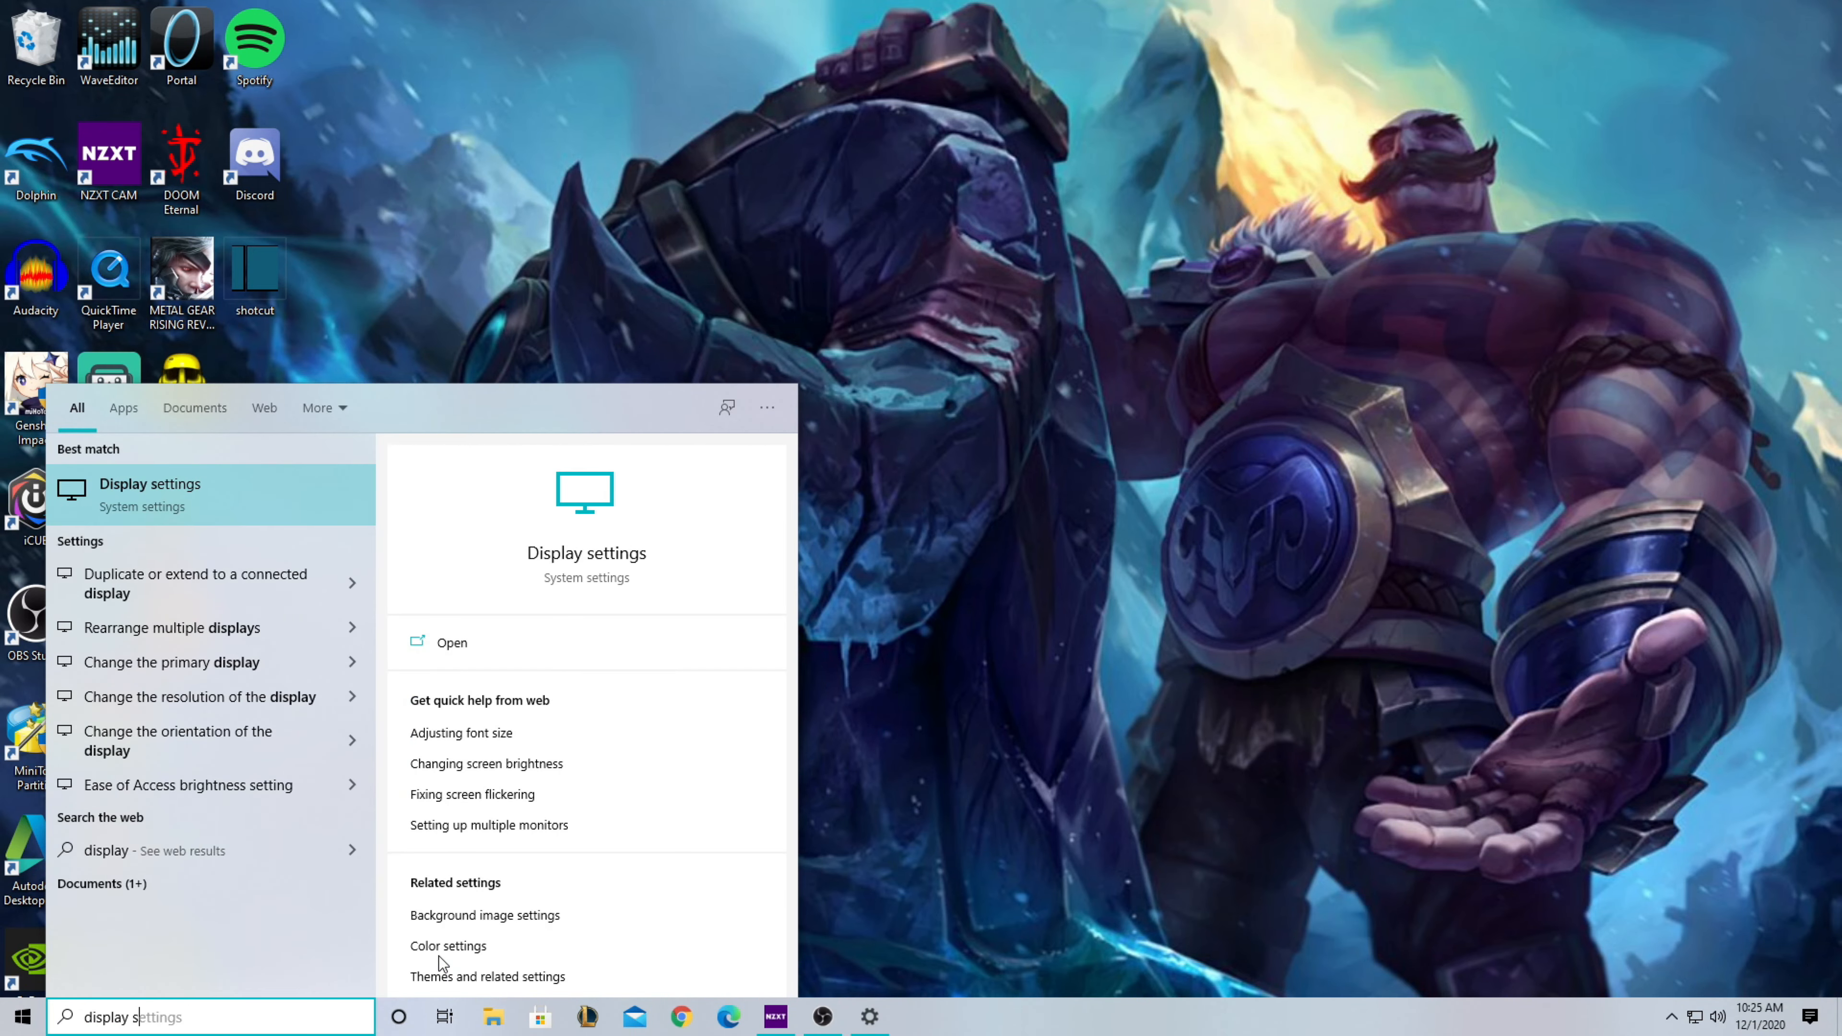
type("ettings")
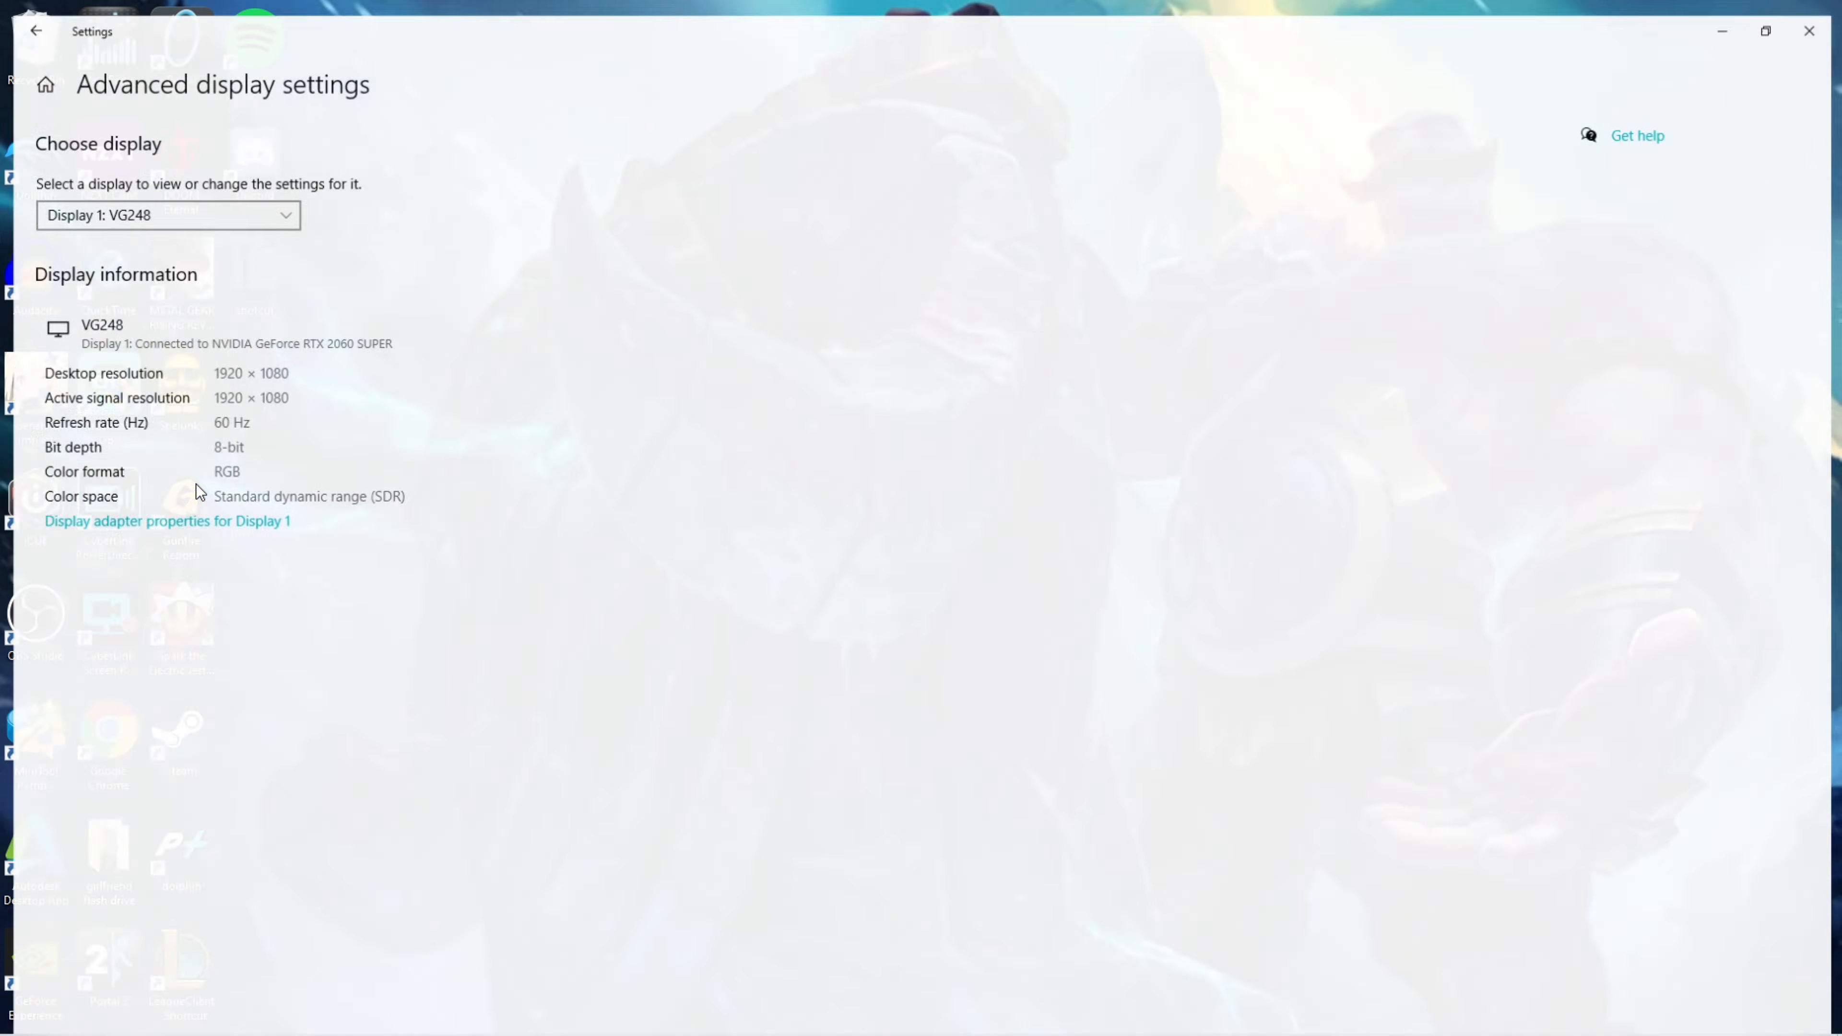
Reach Advanced display settings for Display 1 (VG248), listed at 1920×1080, 60 Hz.
left_click(35, 31)
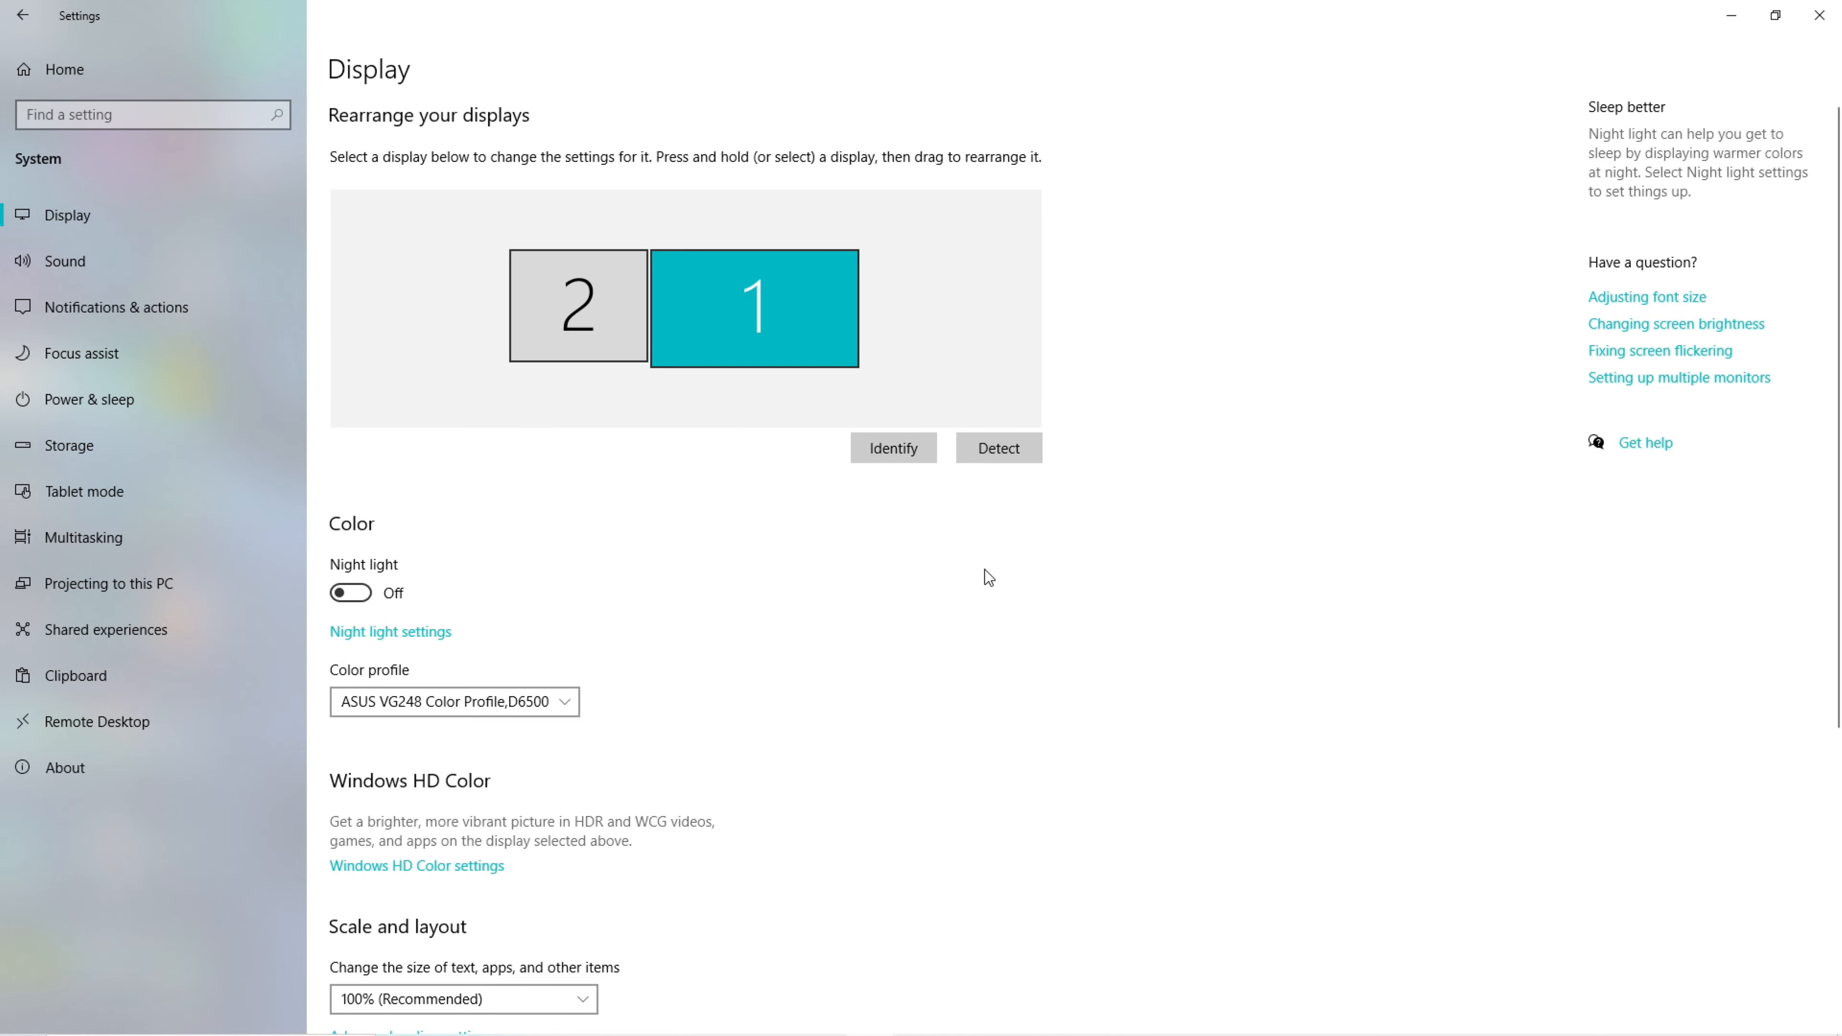
scroll("down", 3)
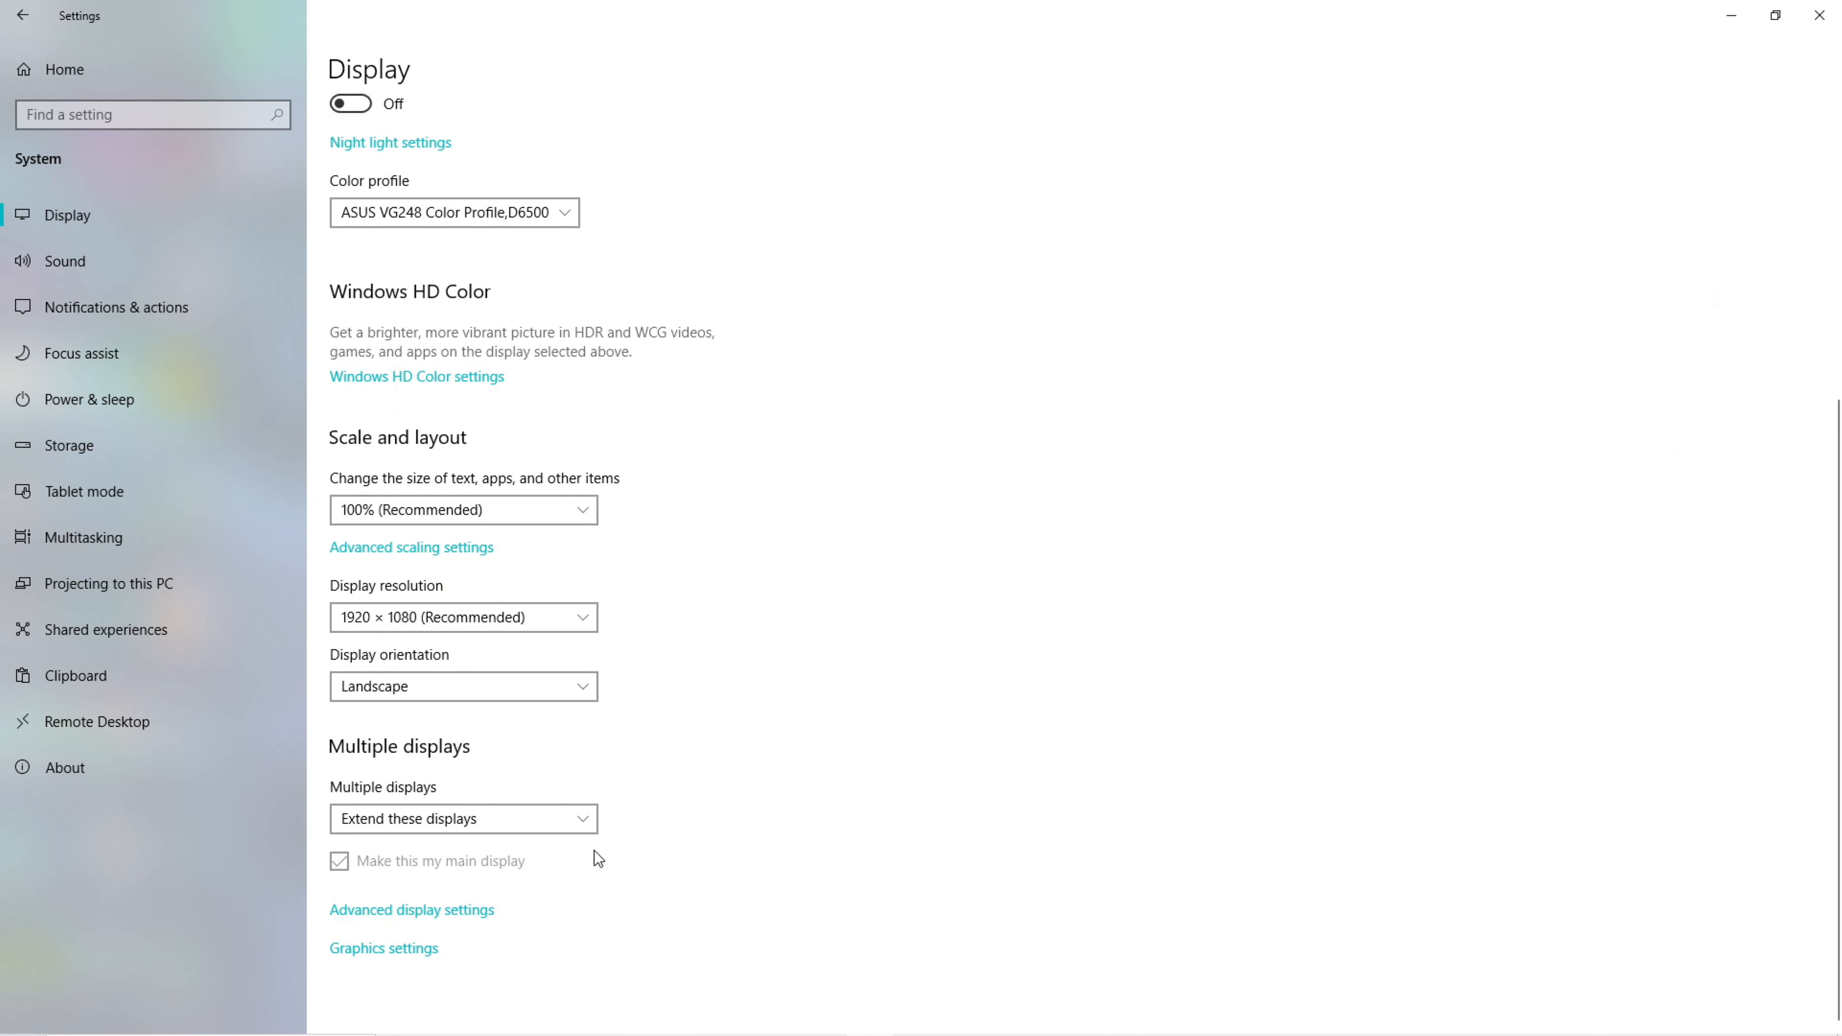
left_click(410, 909)
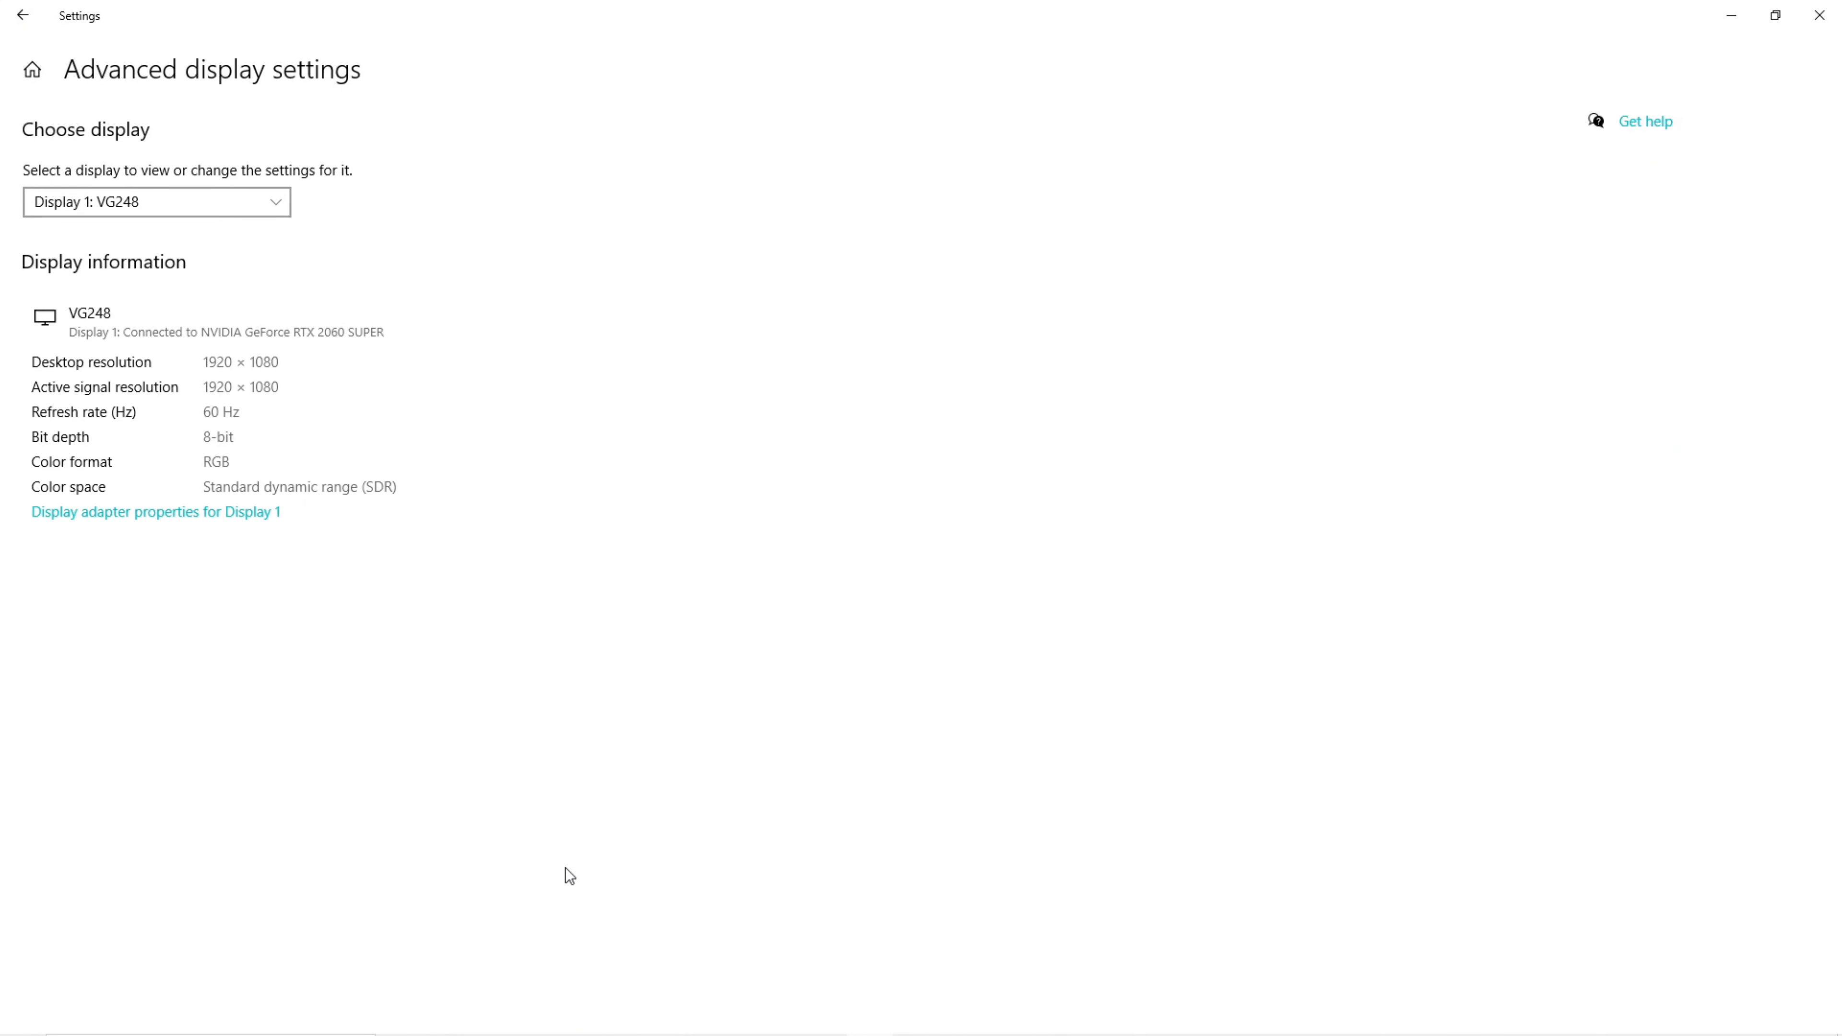
mouse_move(253, 219)
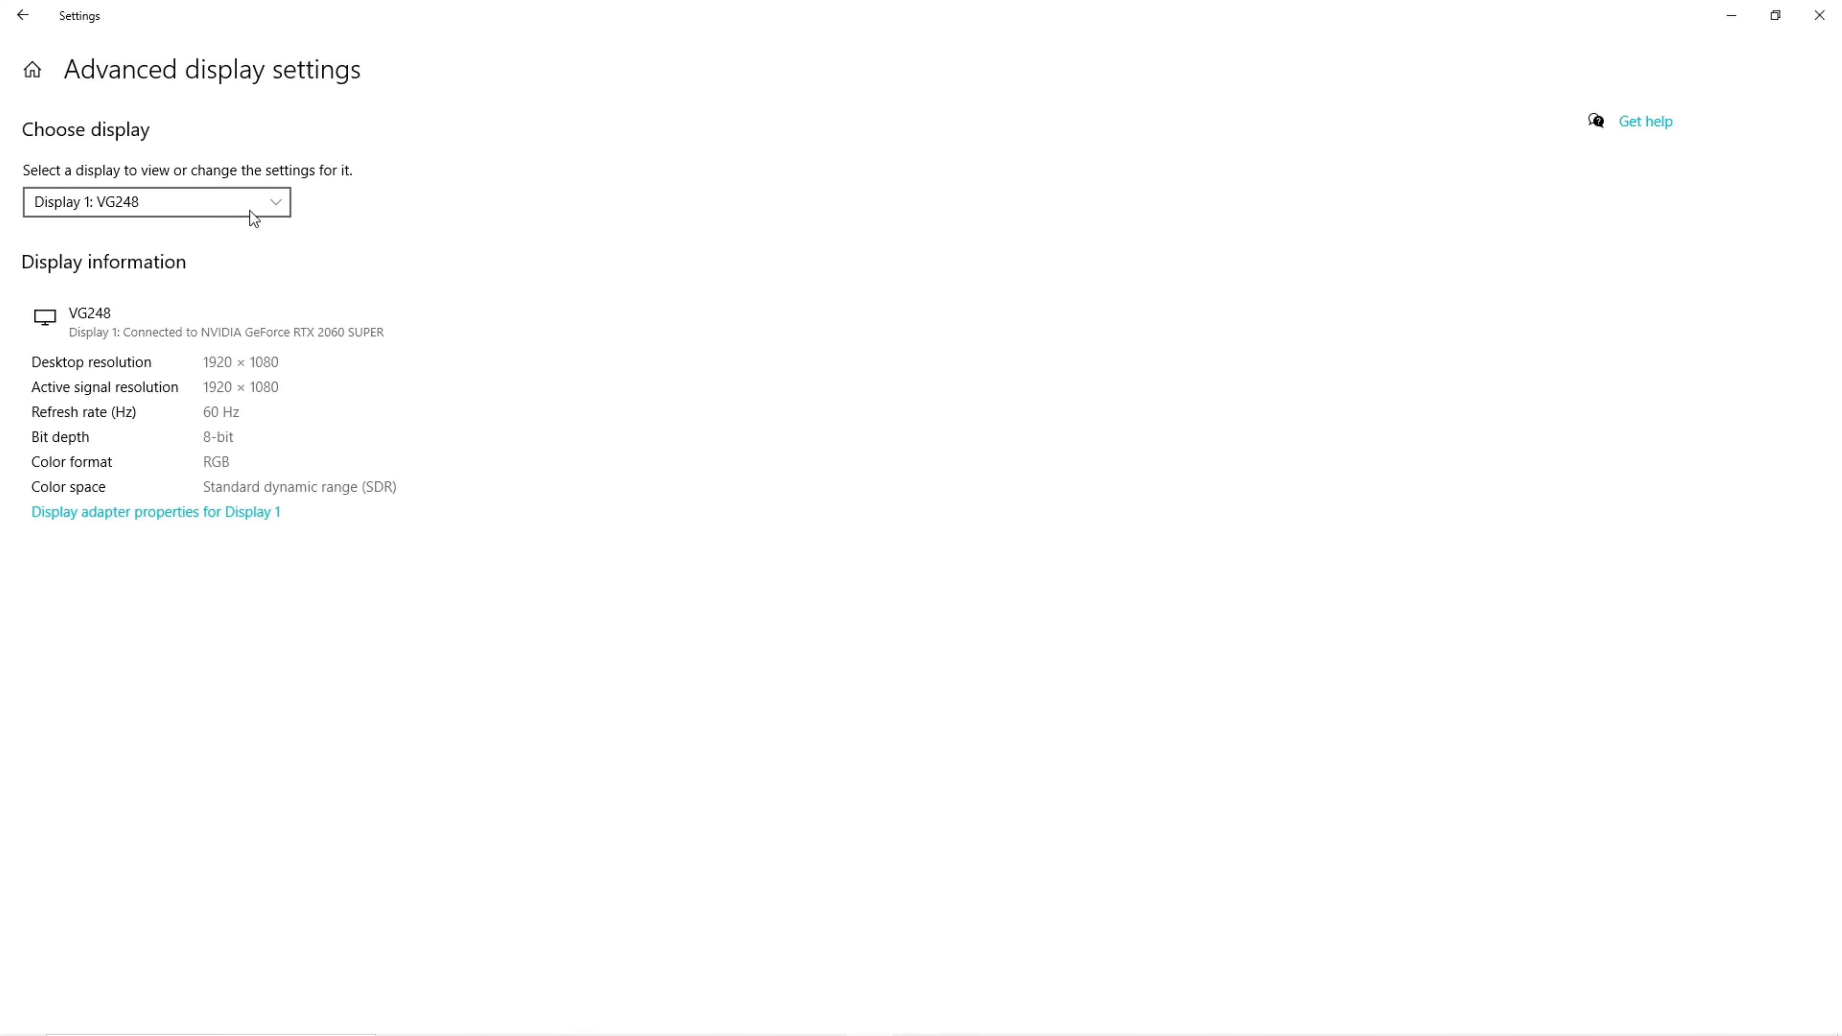
left_click(156, 200)
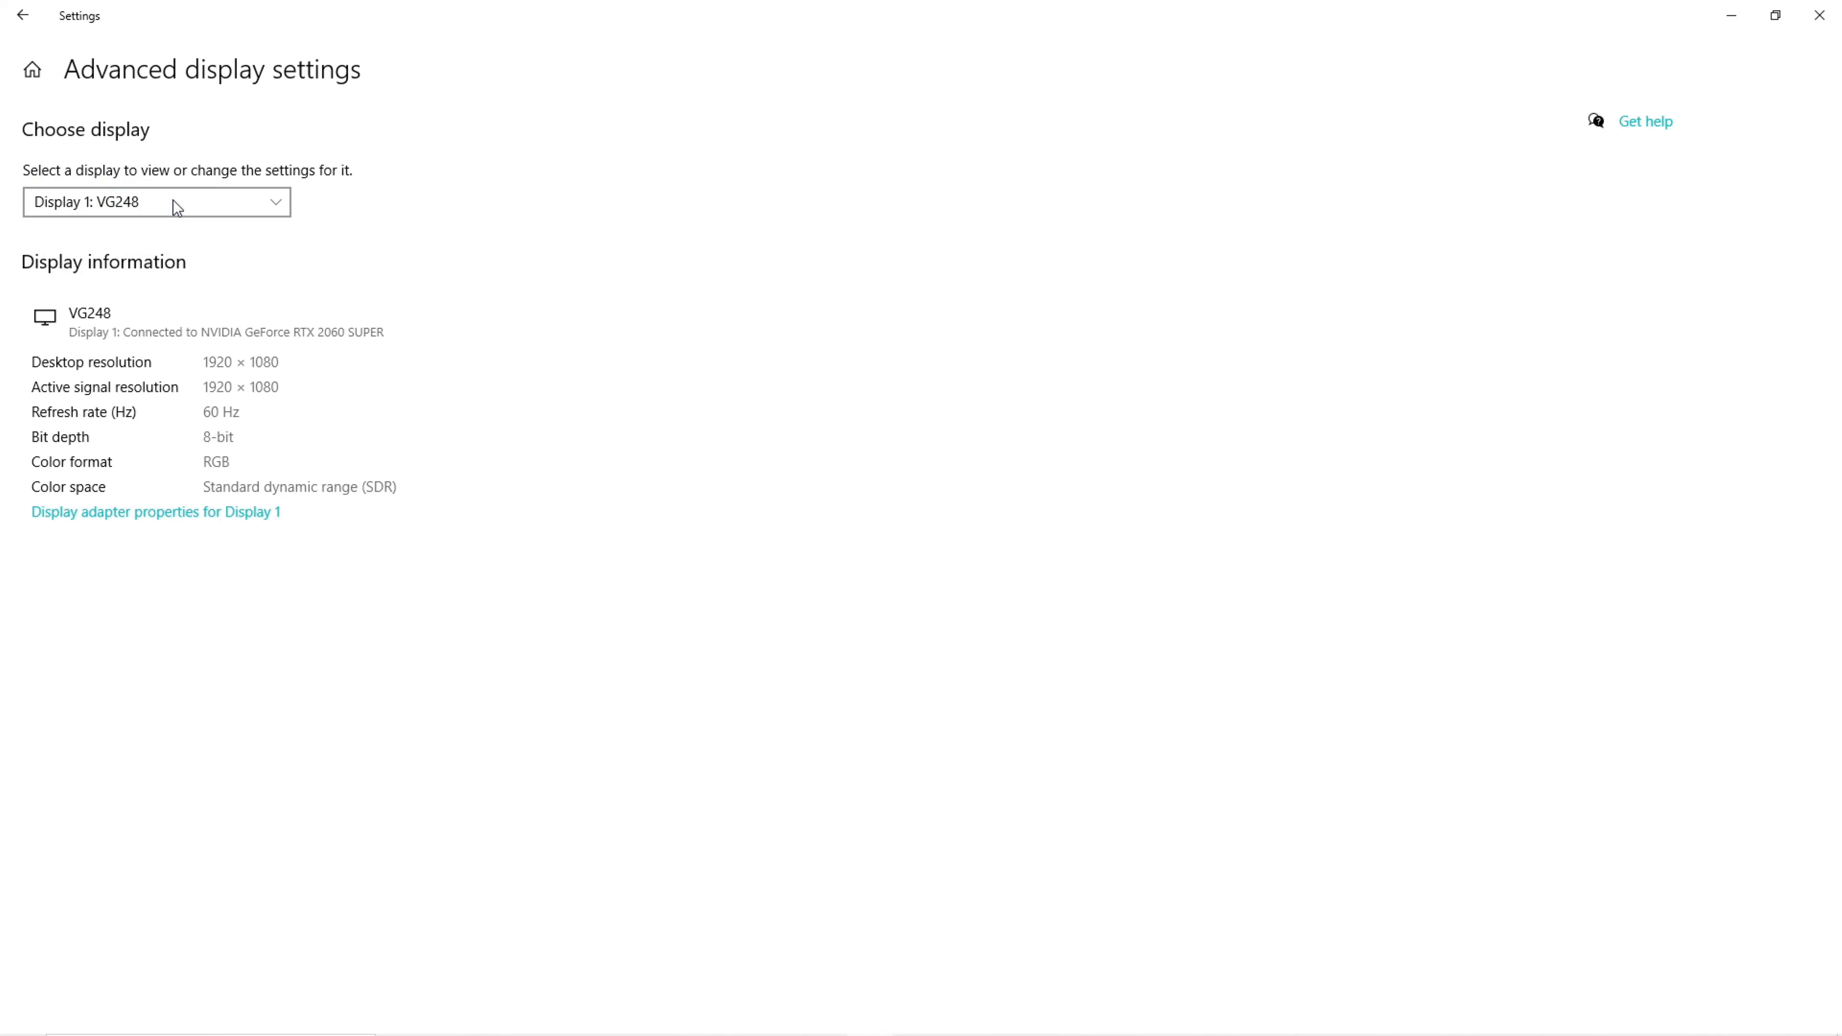
mouse_move(446, 613)
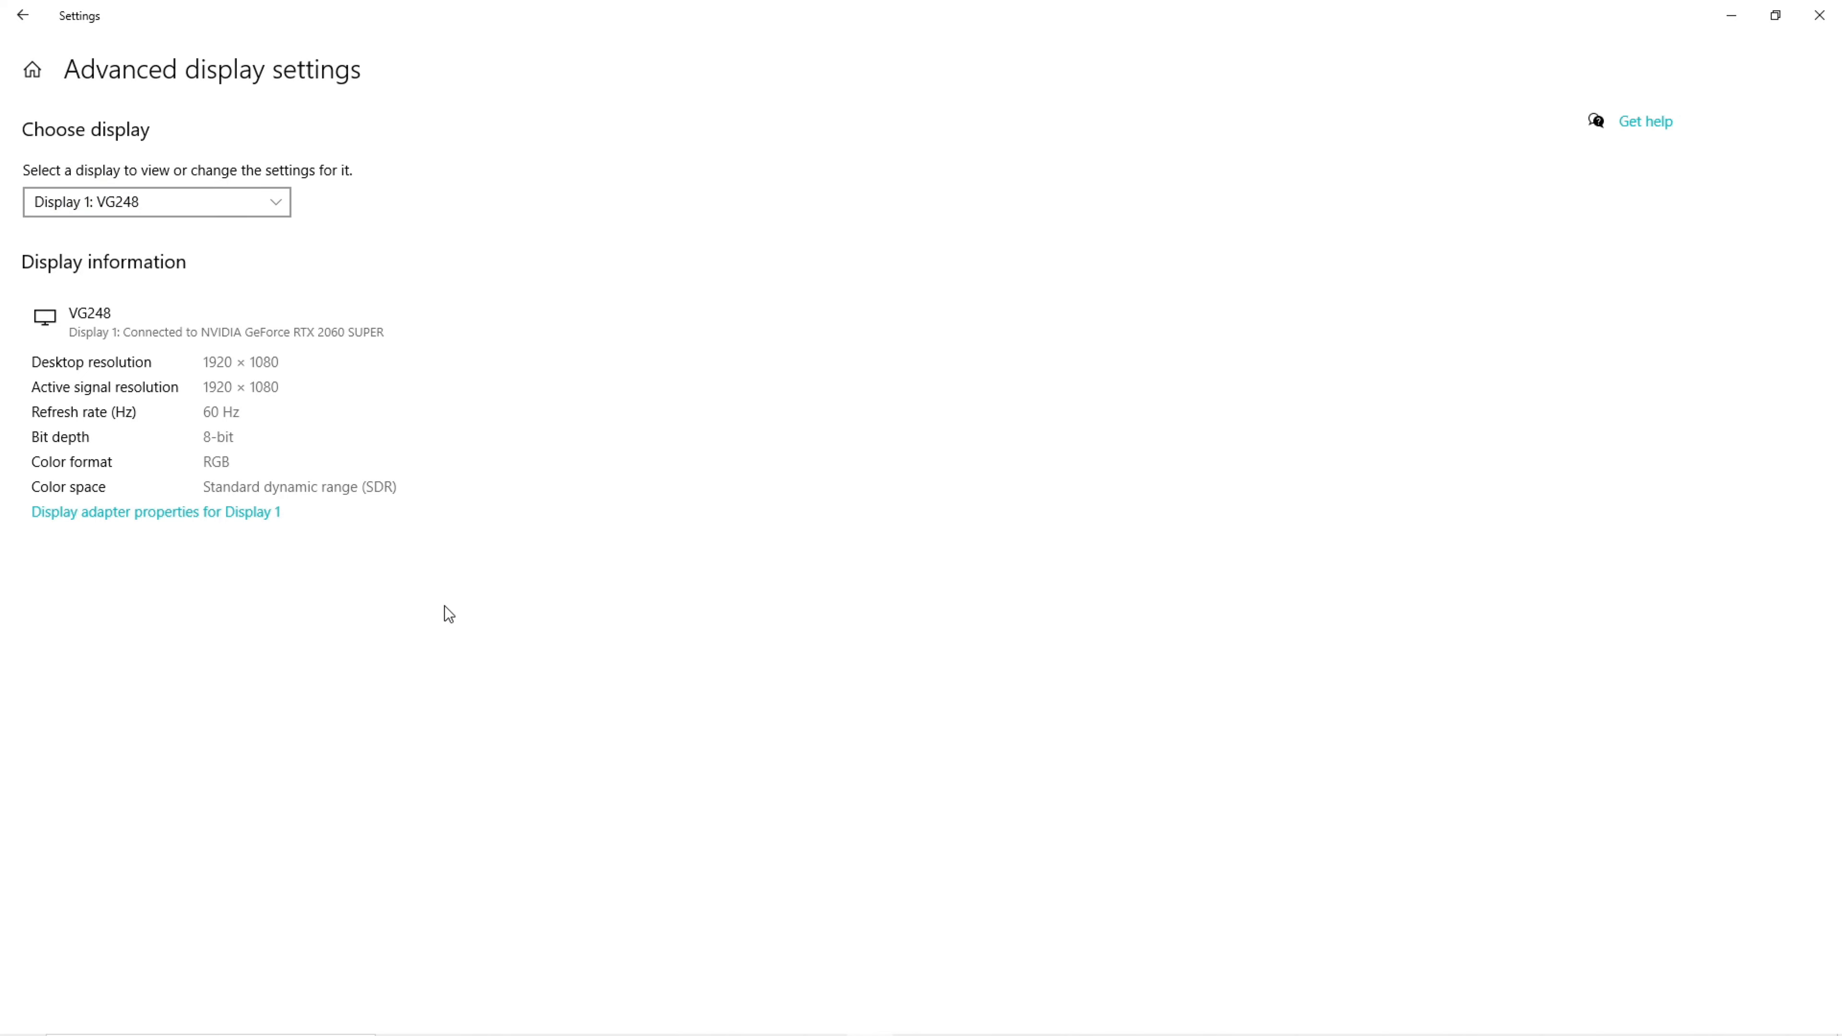
mouse_move(192, 524)
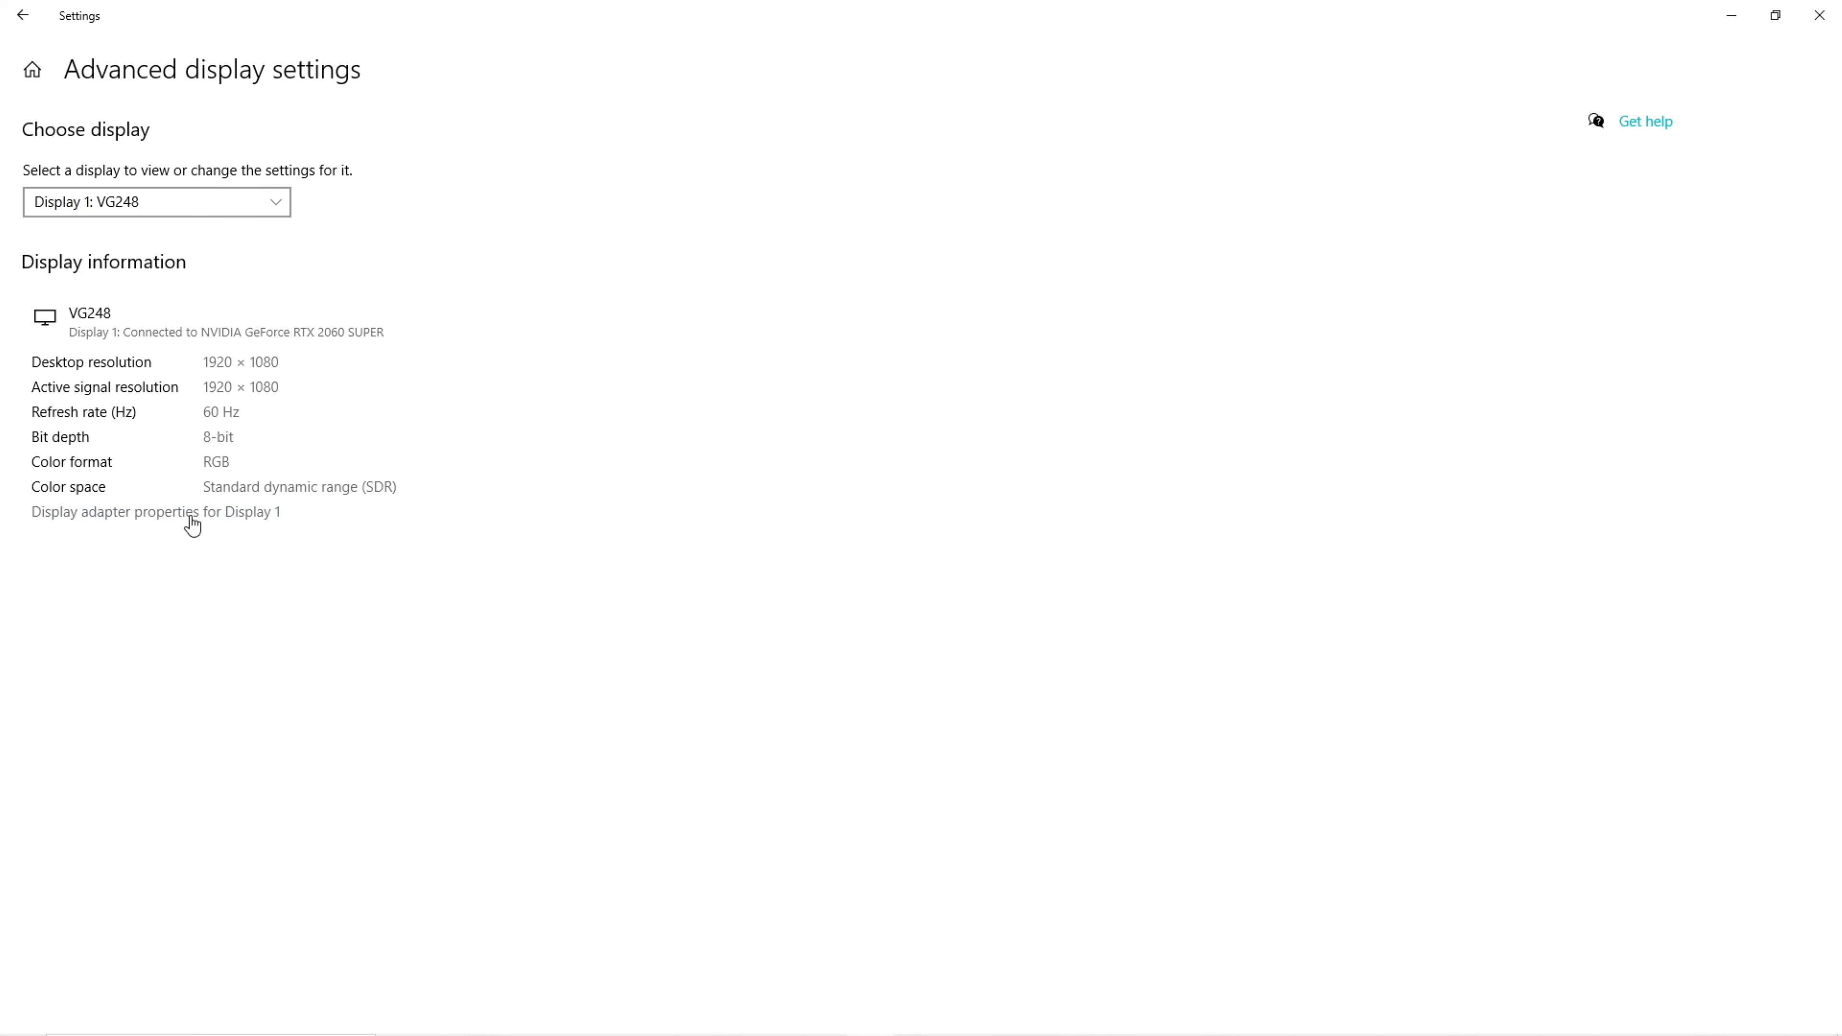
Show Display 1's adapter properties at the Monitor settings with its 60 Hertz refresh rate.
left_click(154, 512)
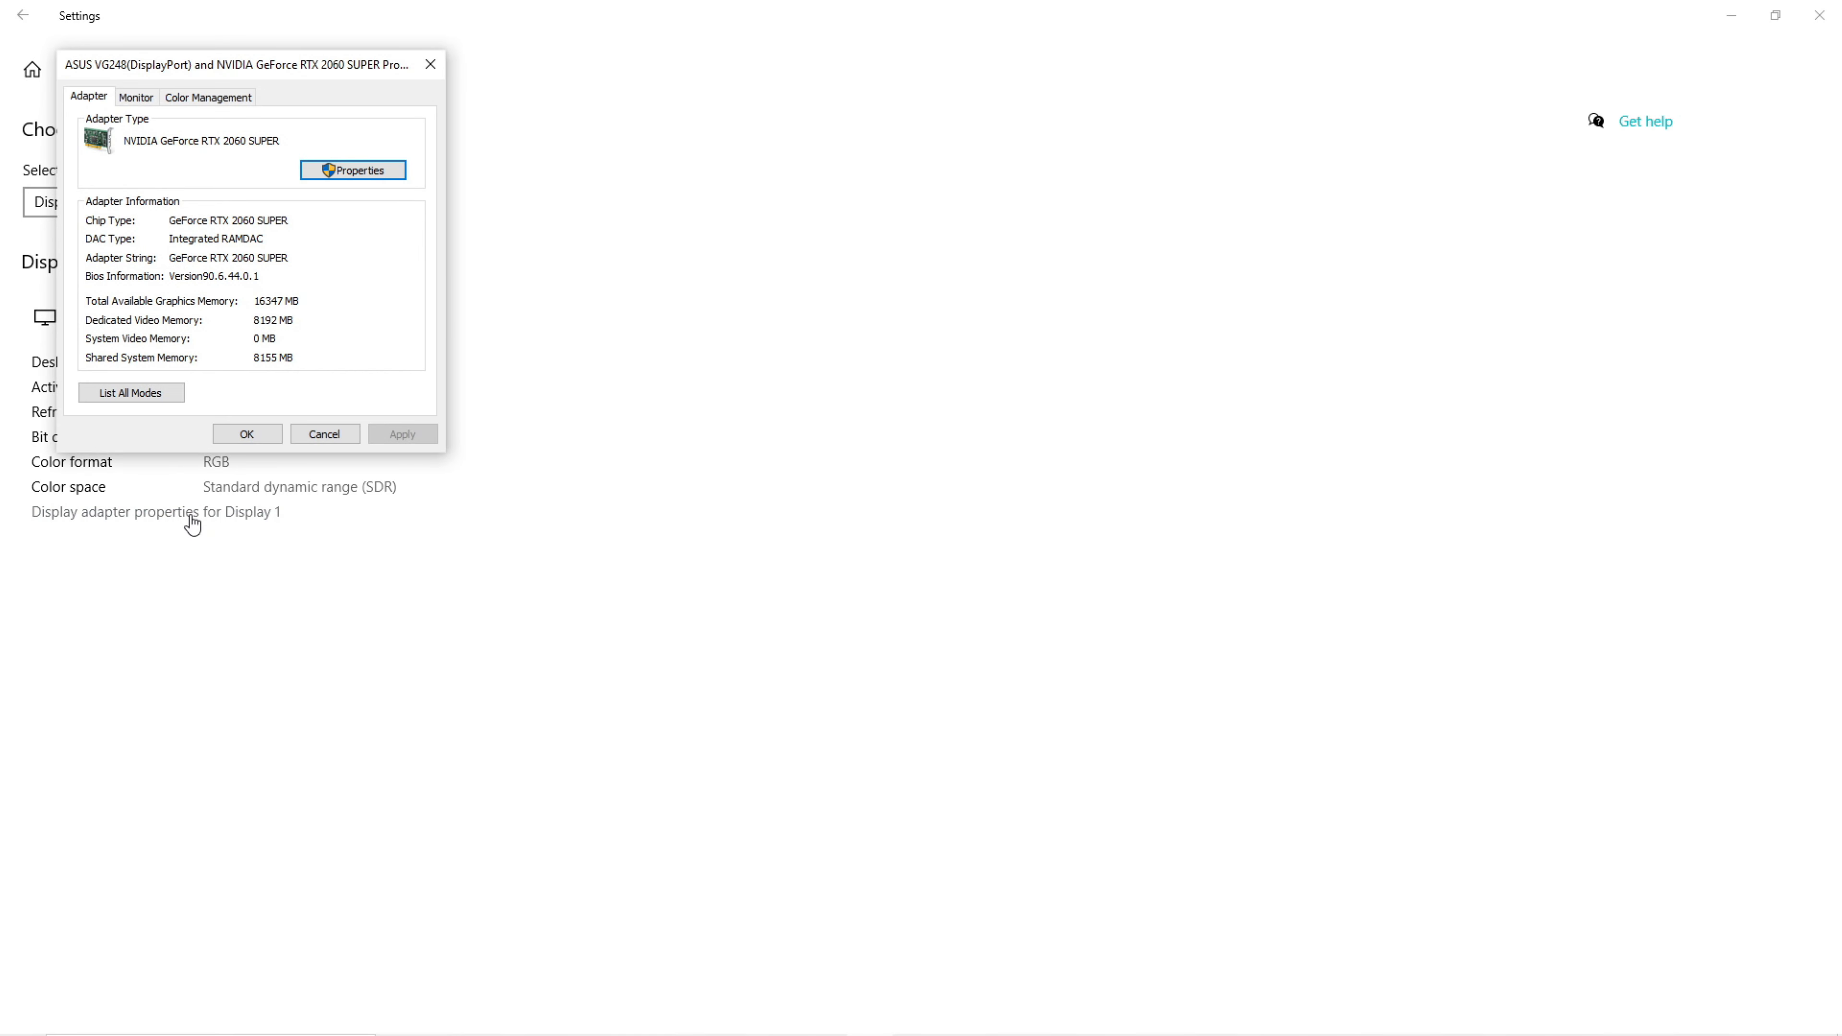
left_click(135, 96)
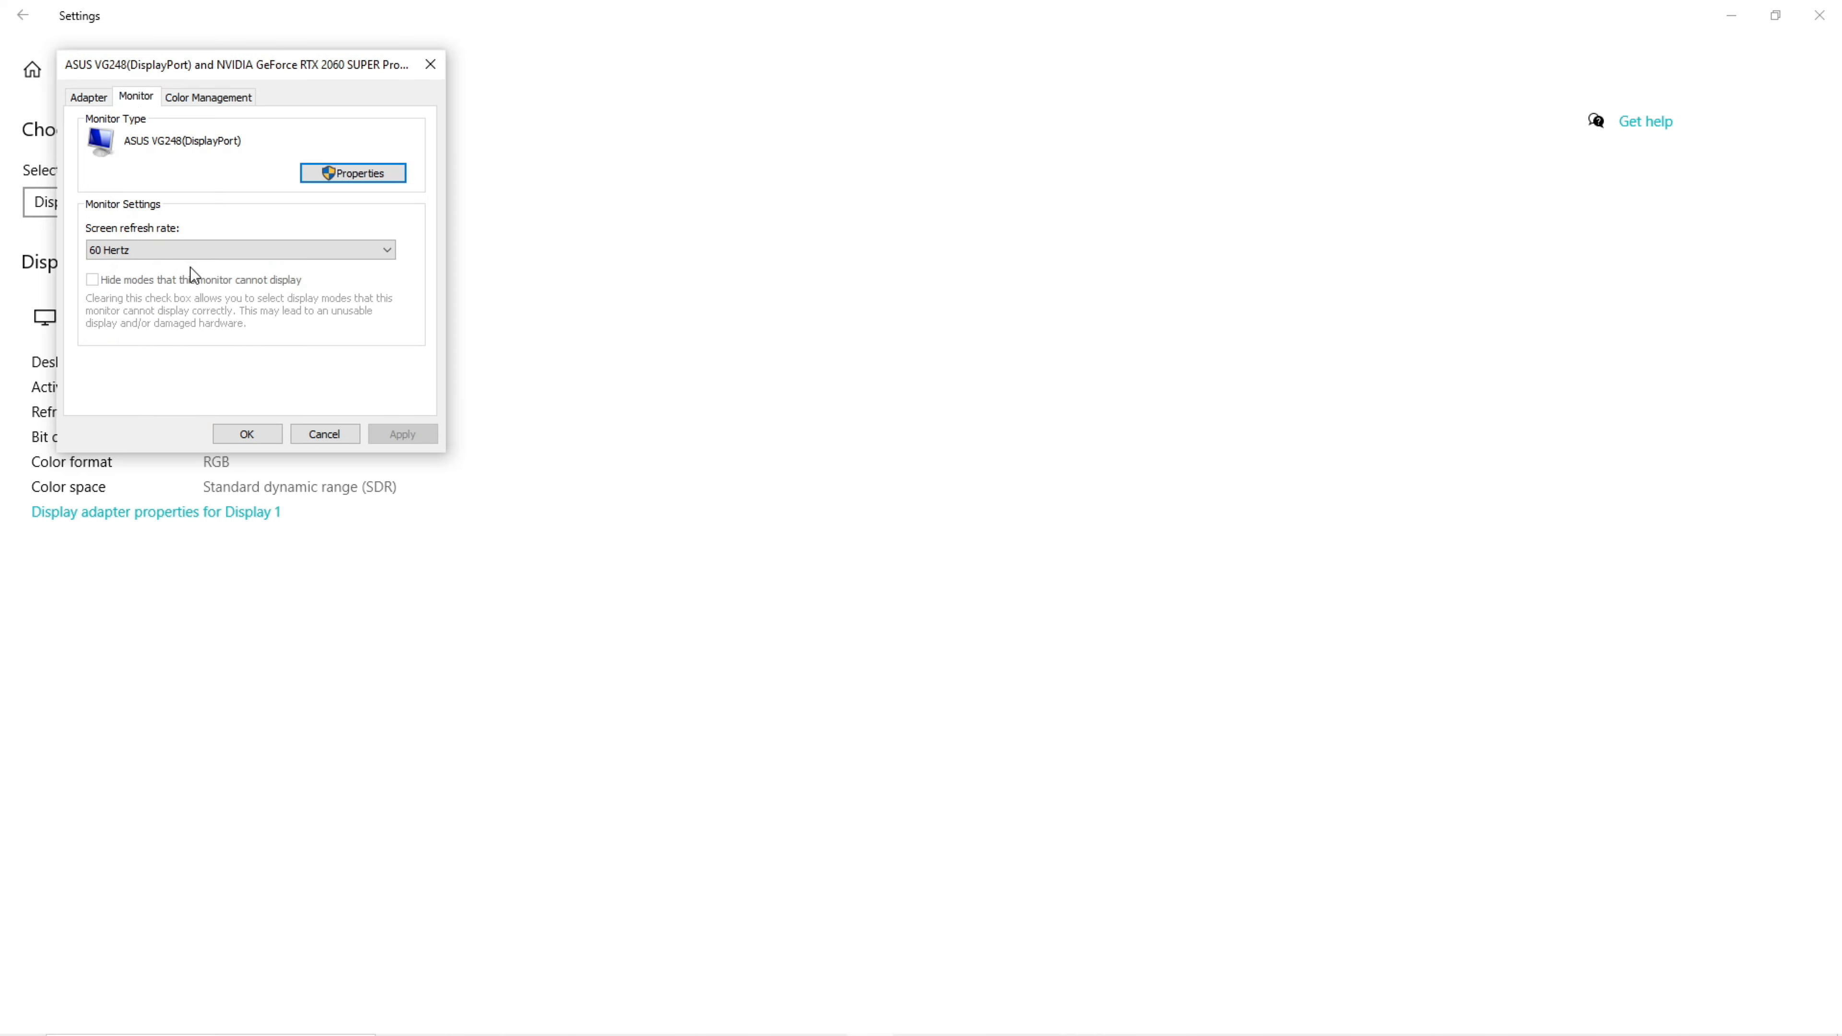
Choose 144 Hertz from the screen refresh rate list for the VG248 monitor.
left_click(240, 249)
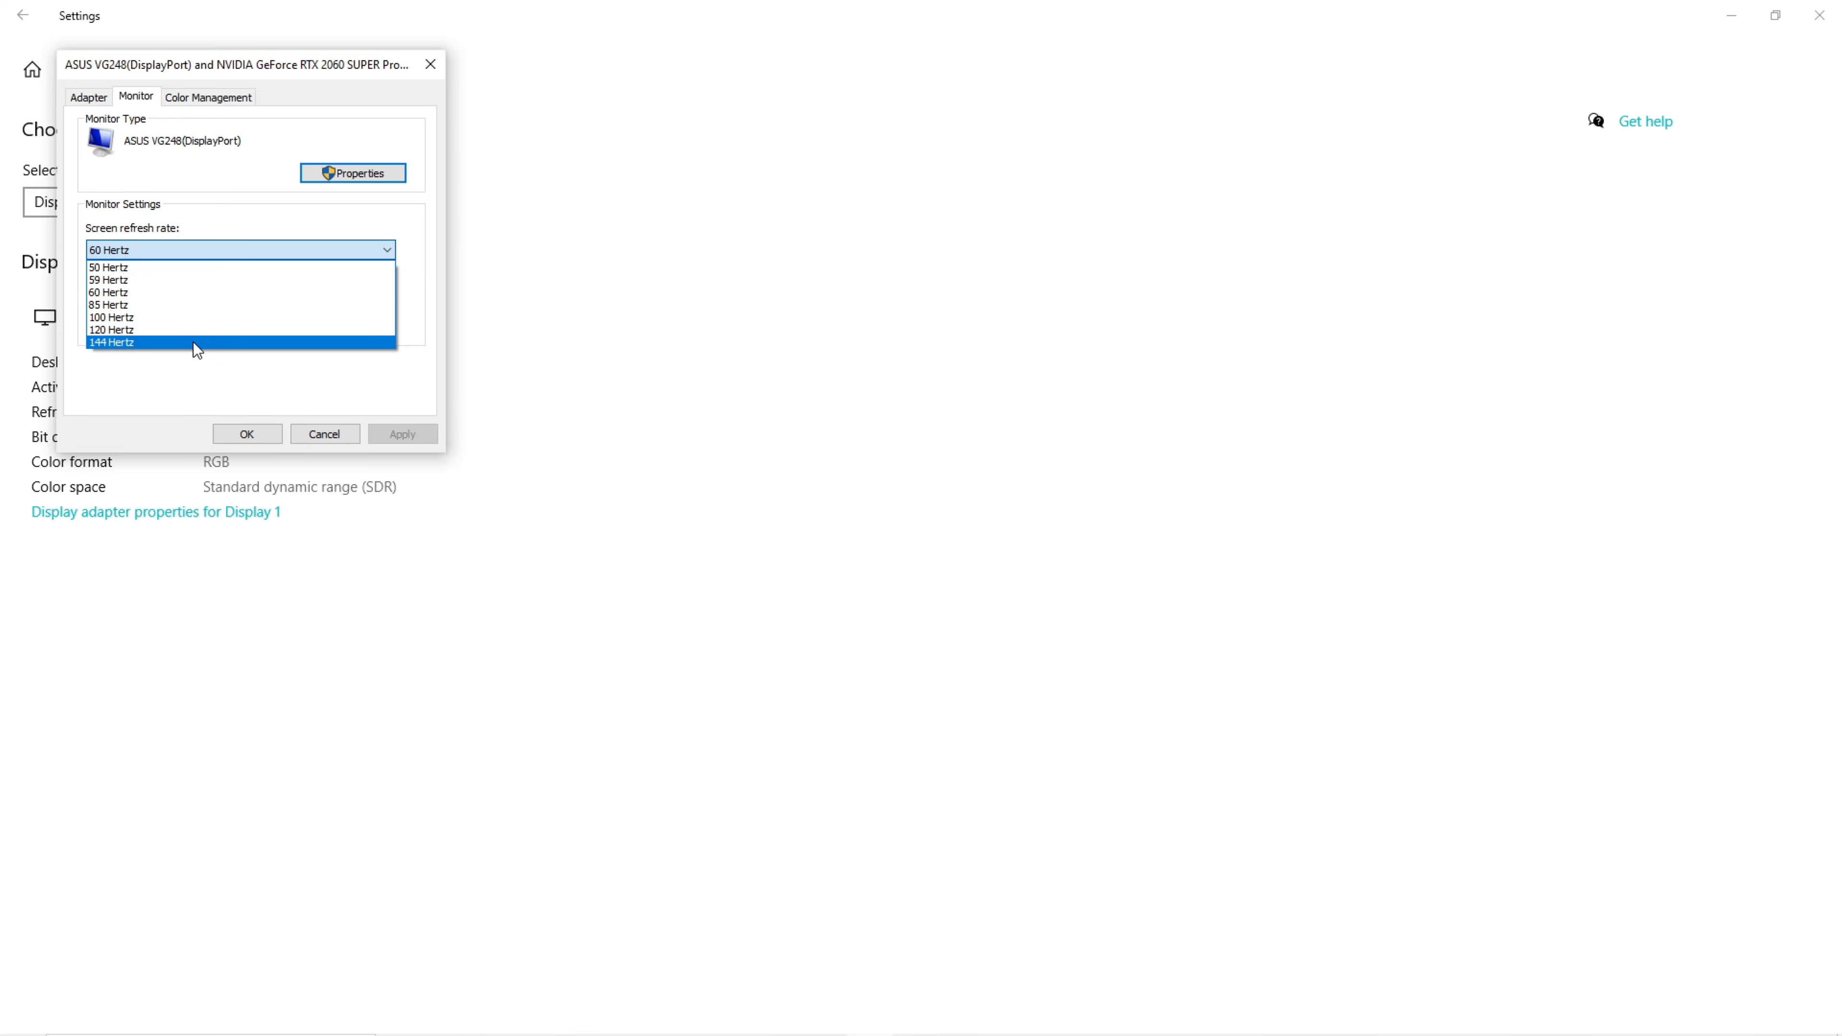
left_click(402, 434)
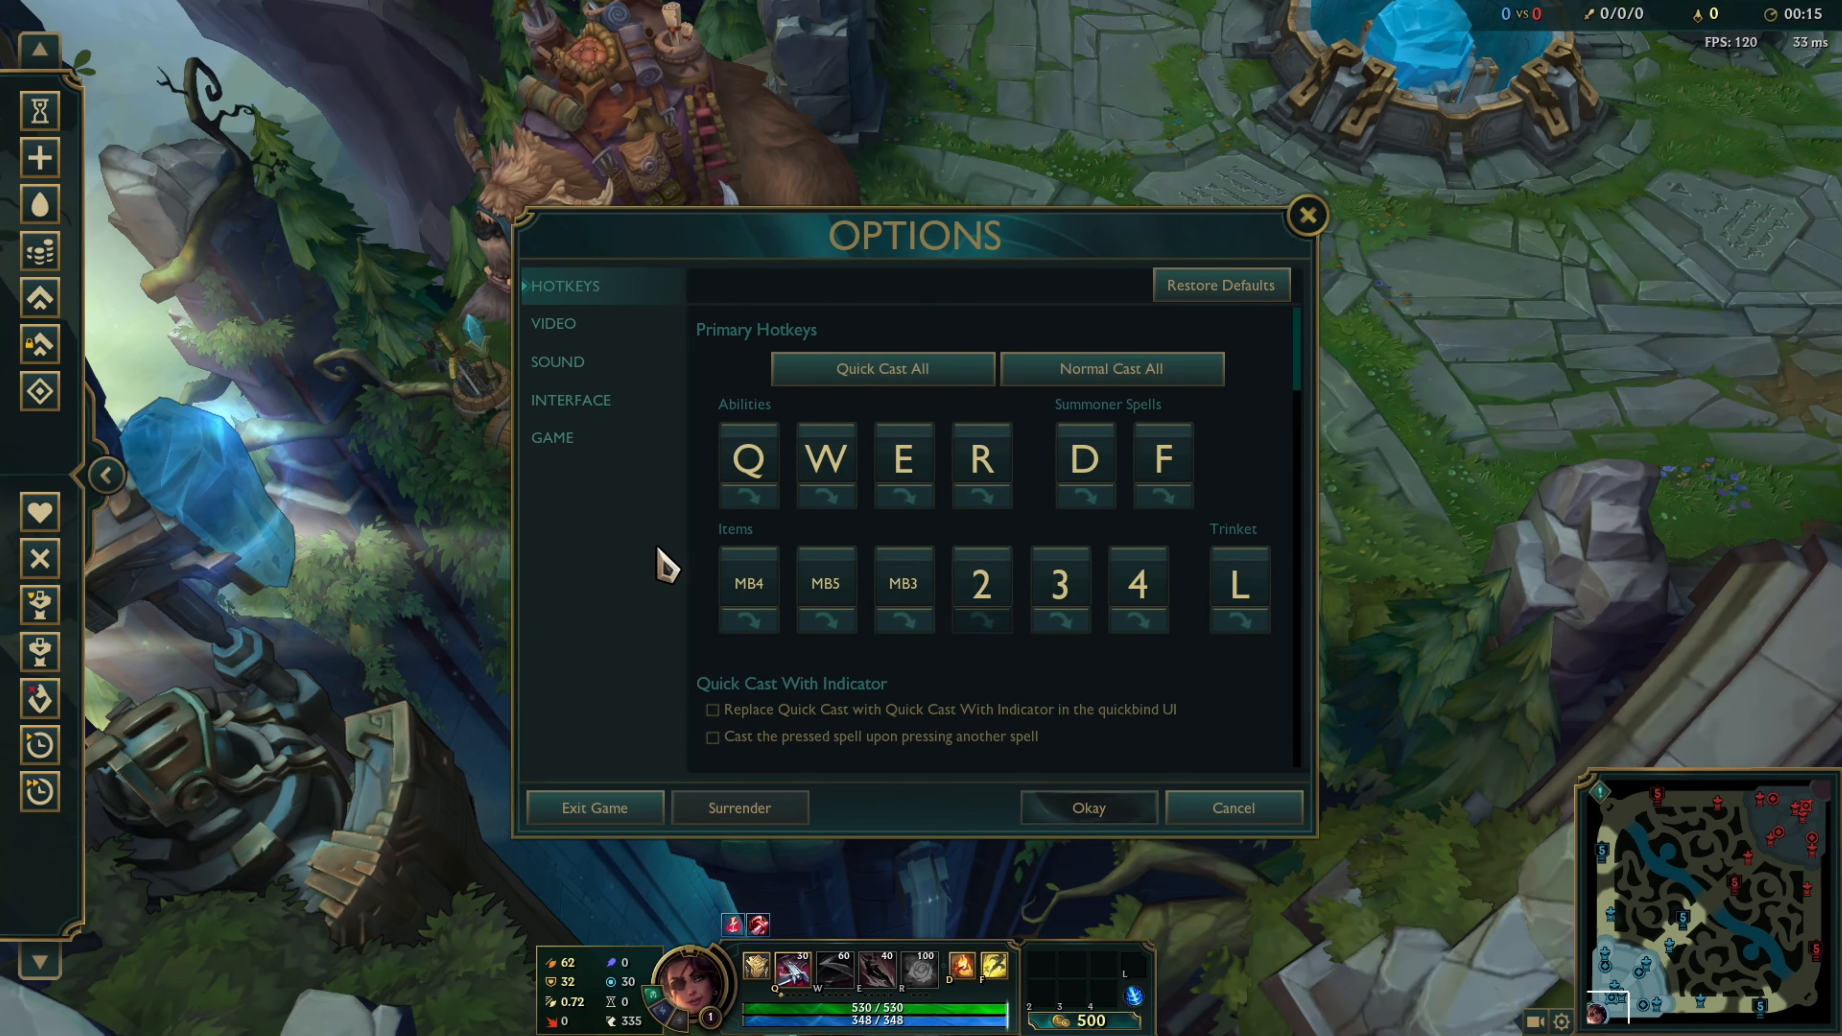
Reach the Video options' Advanced section where Frame Rate Cap shows 120 FPS.
left_click(554, 323)
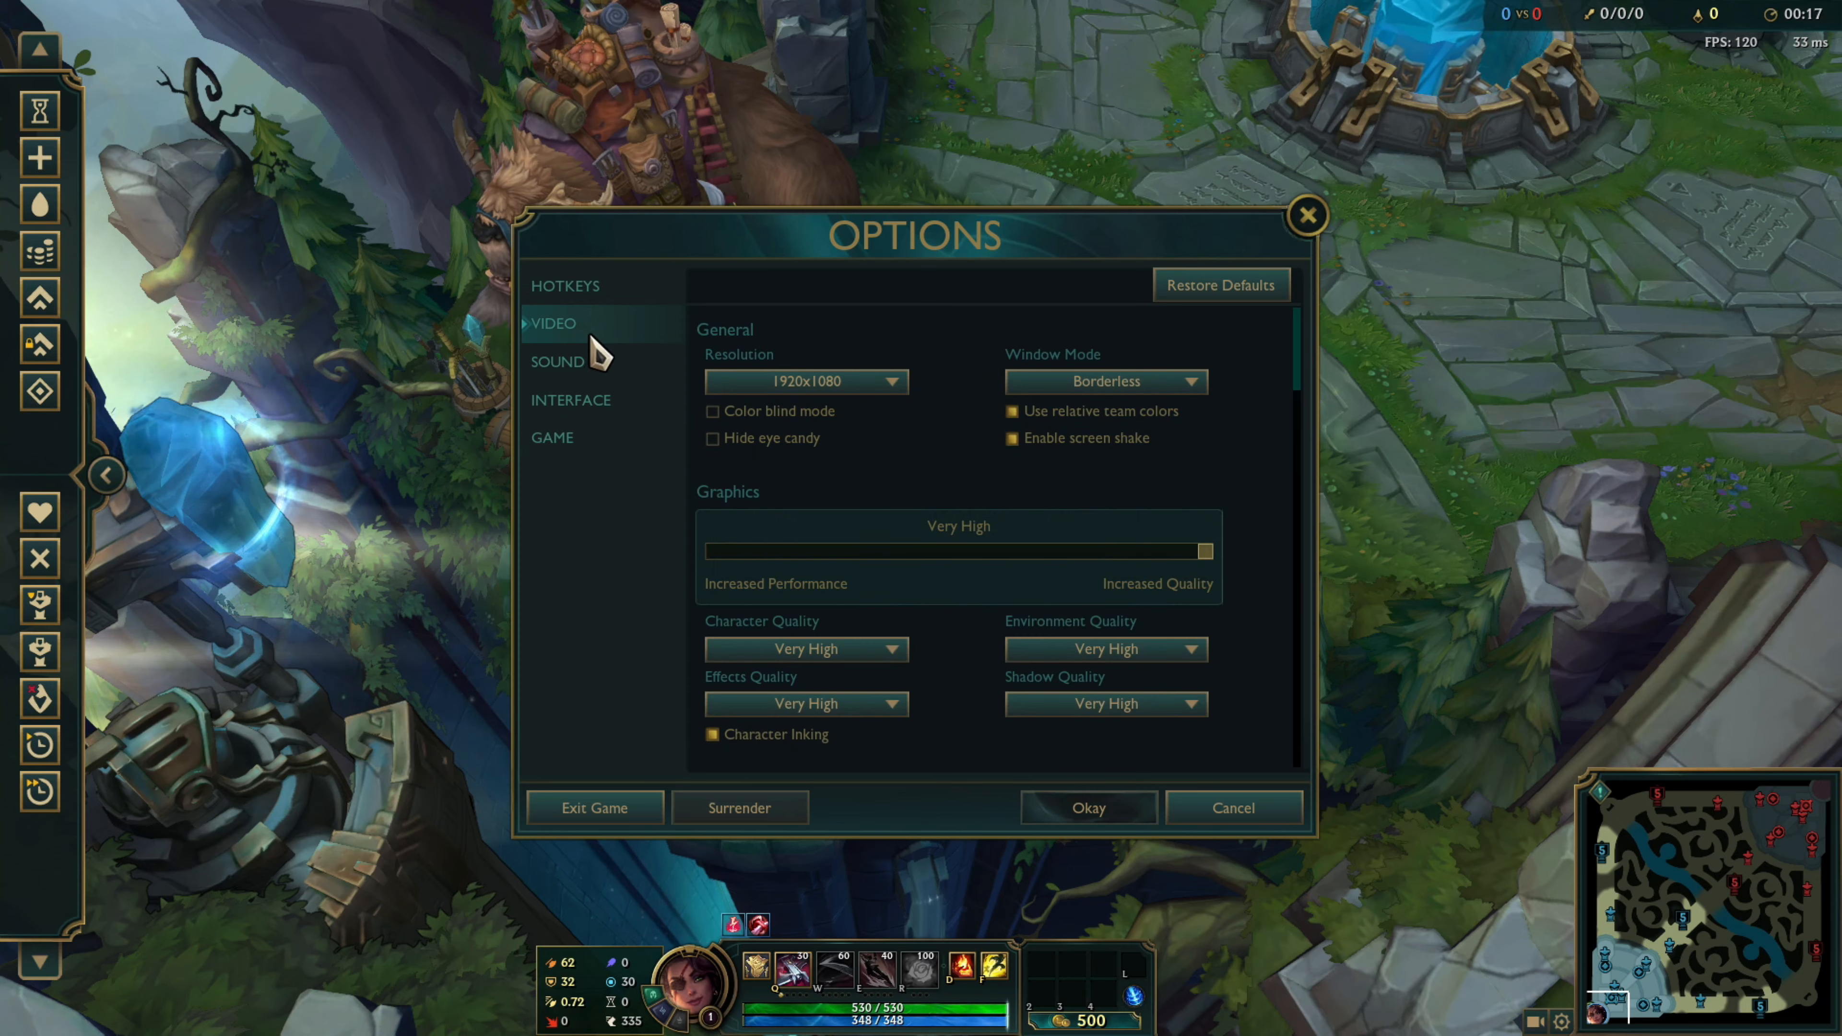
mouse_move(1255, 476)
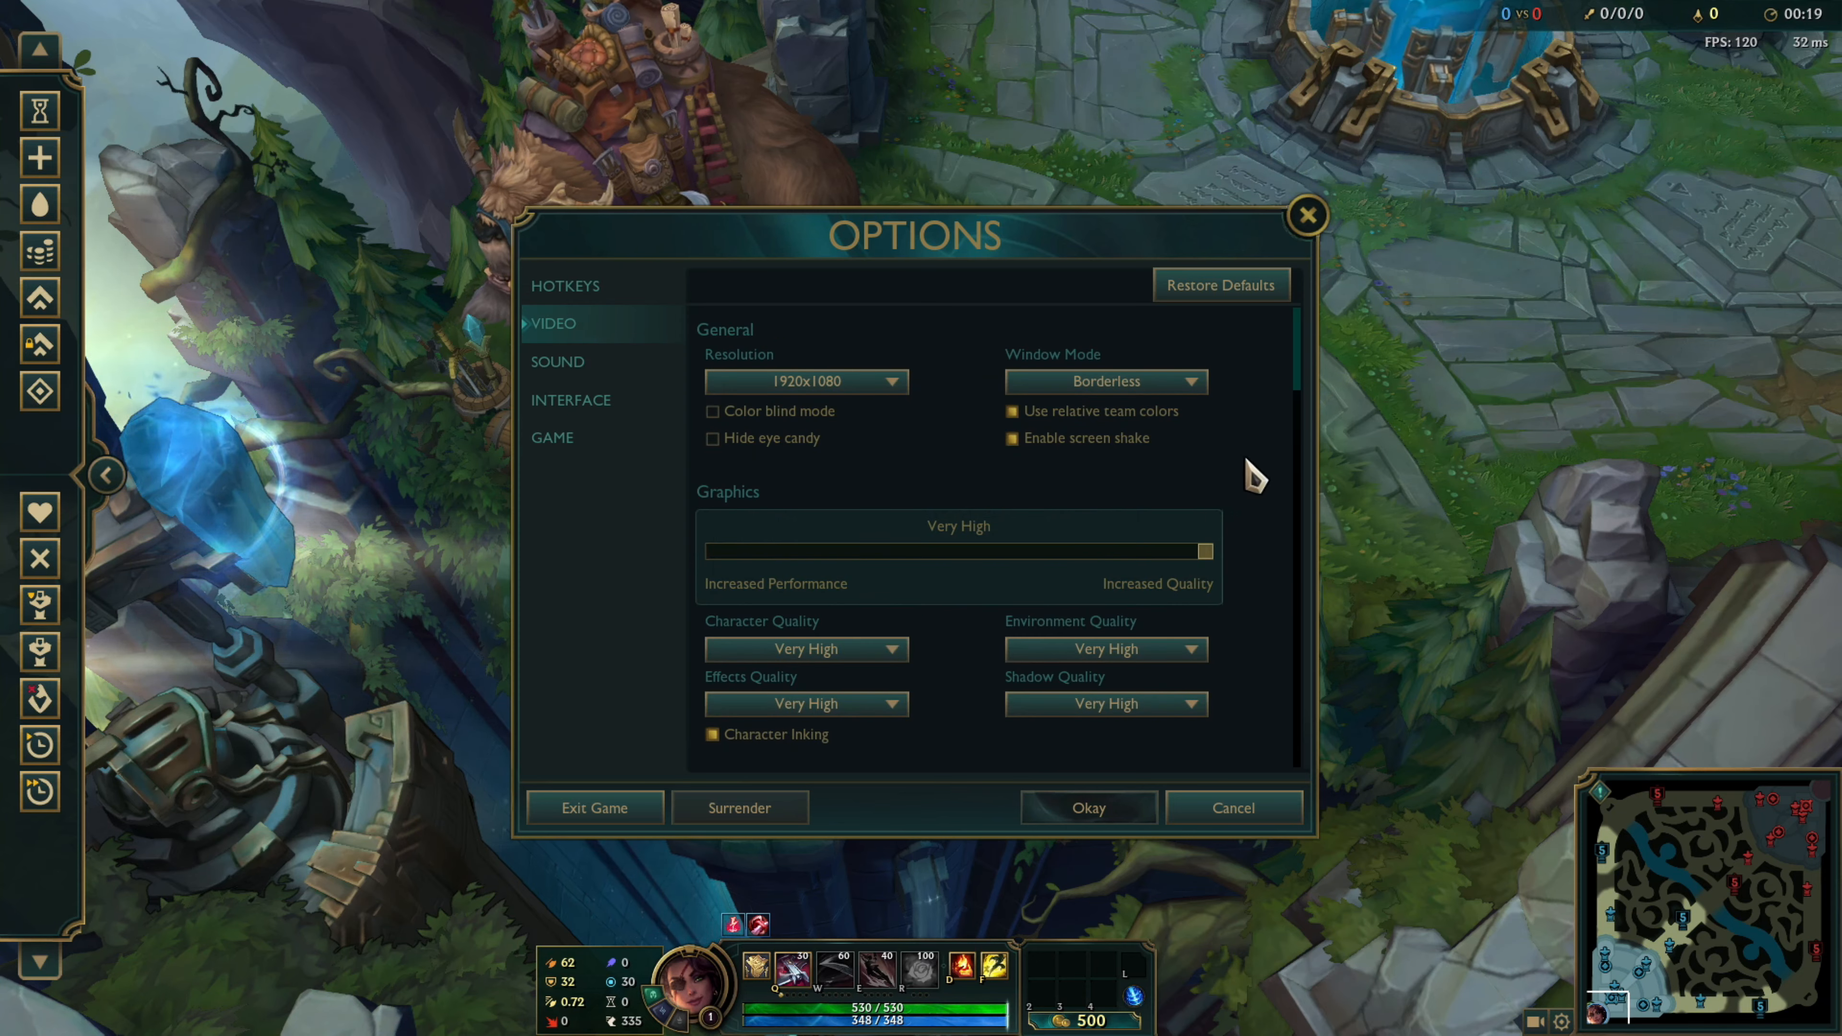
scroll("down", 3)
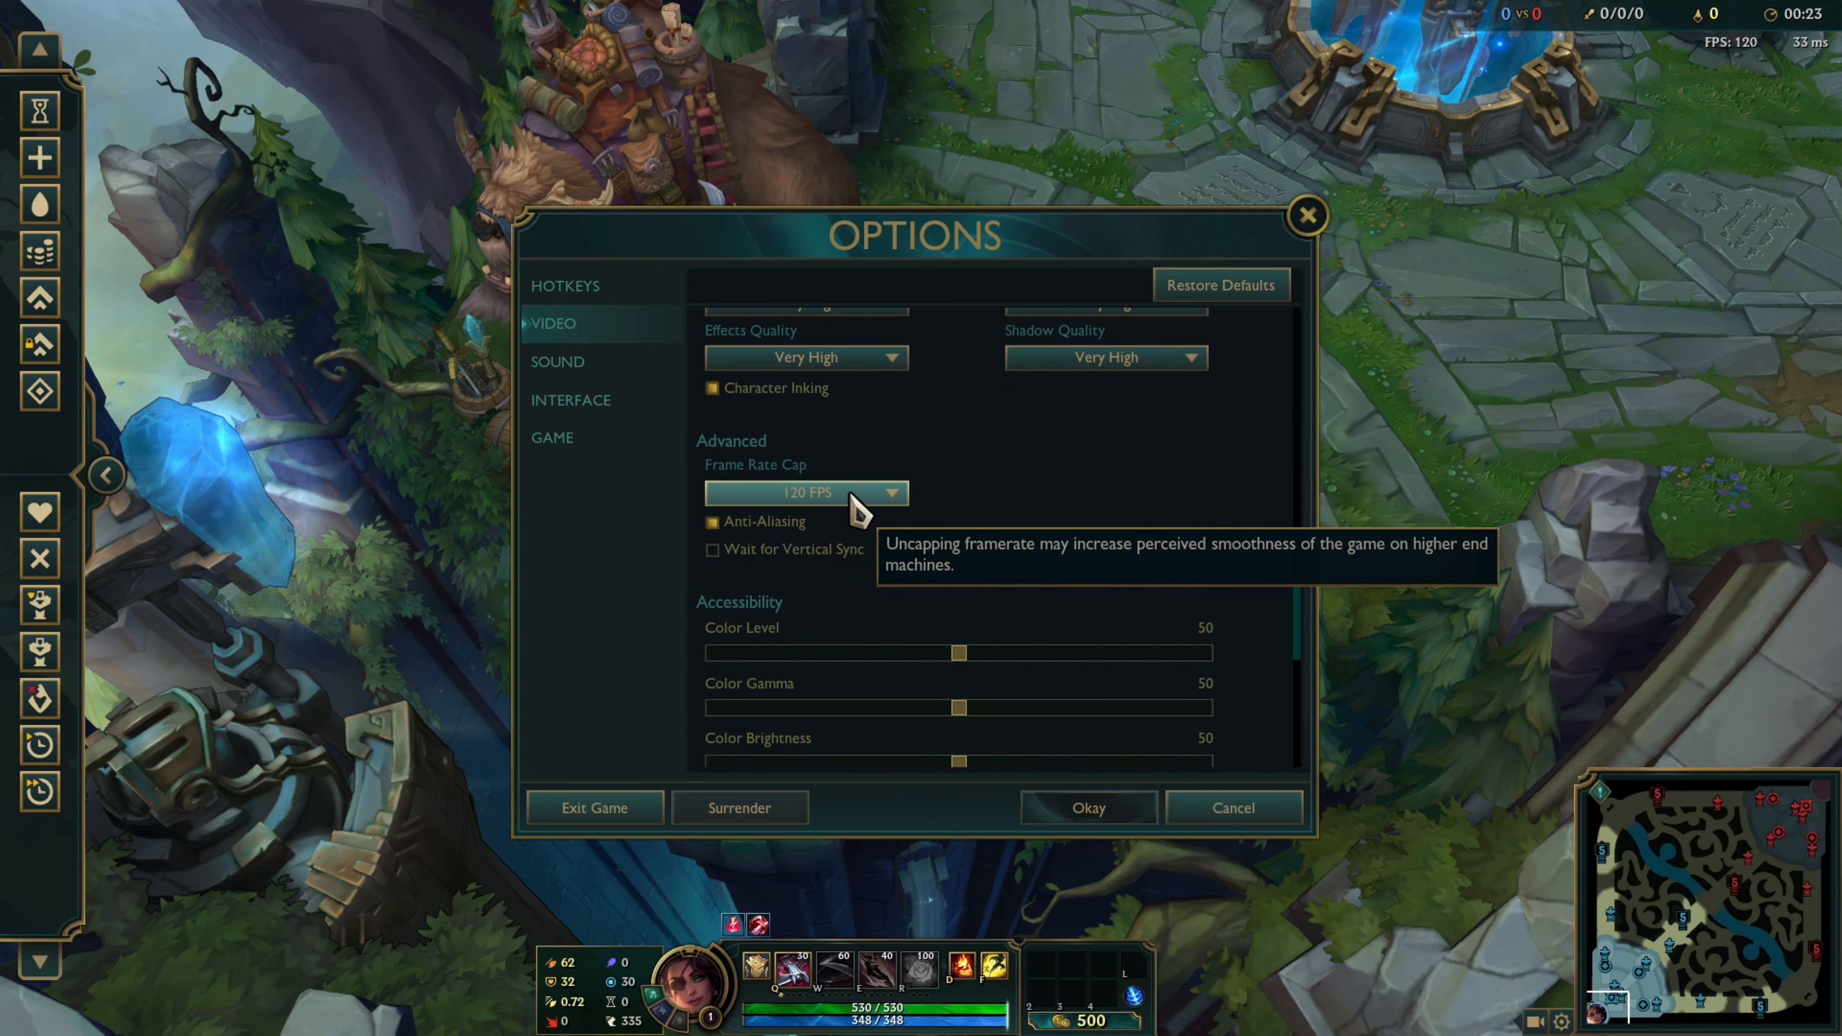
Set the Frame Rate Cap to 144 FPS and confirm with Okay to return to the match.
left_click(806, 493)
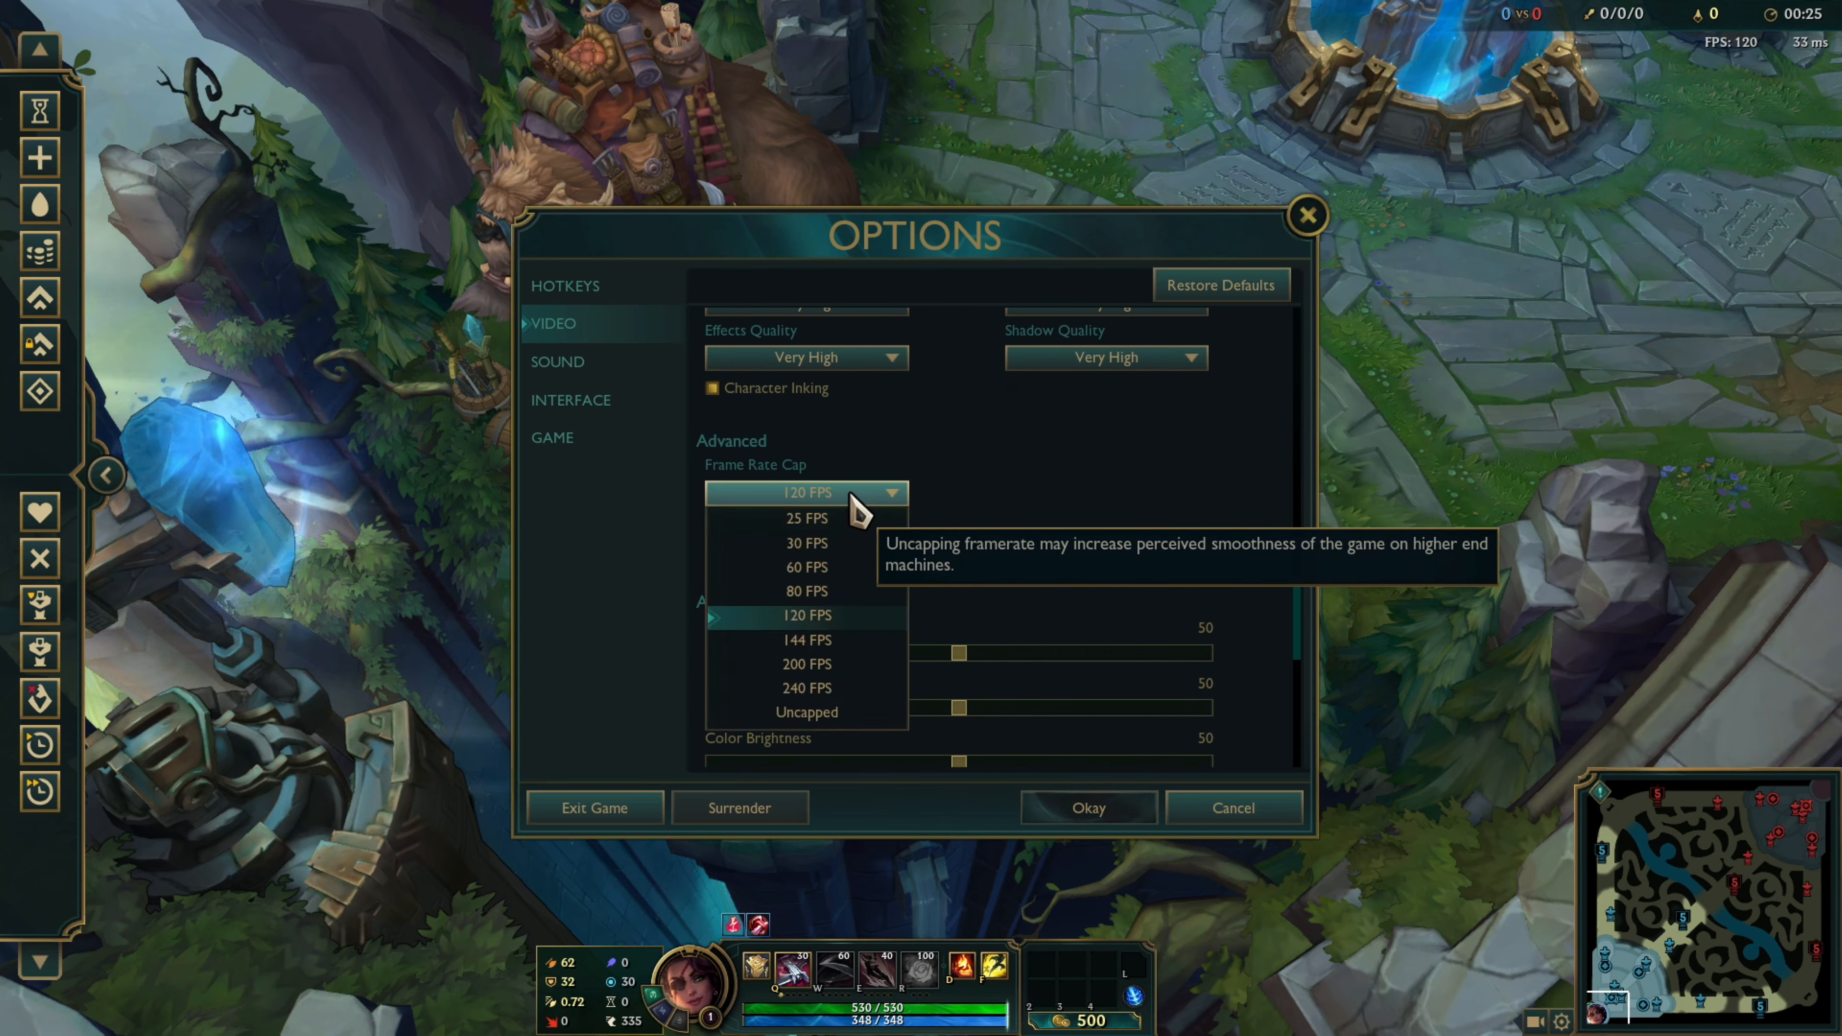
mouse_move(858, 669)
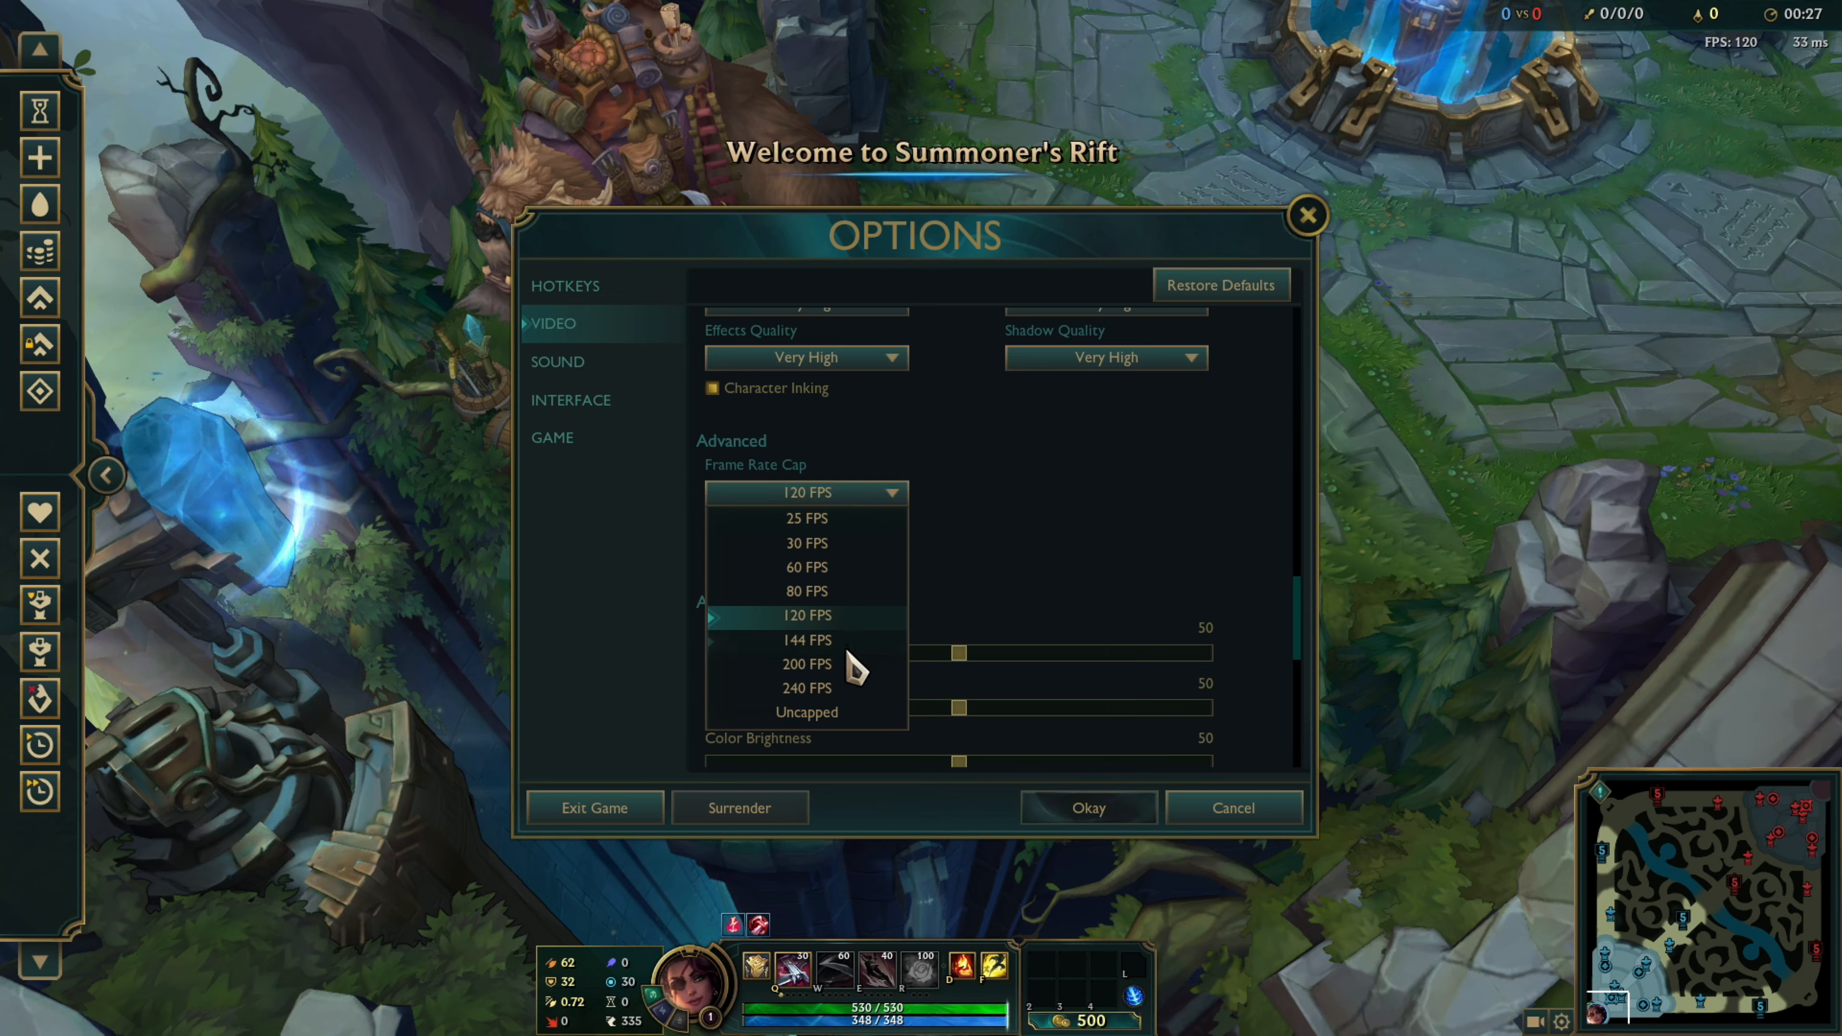
left_click(806, 639)
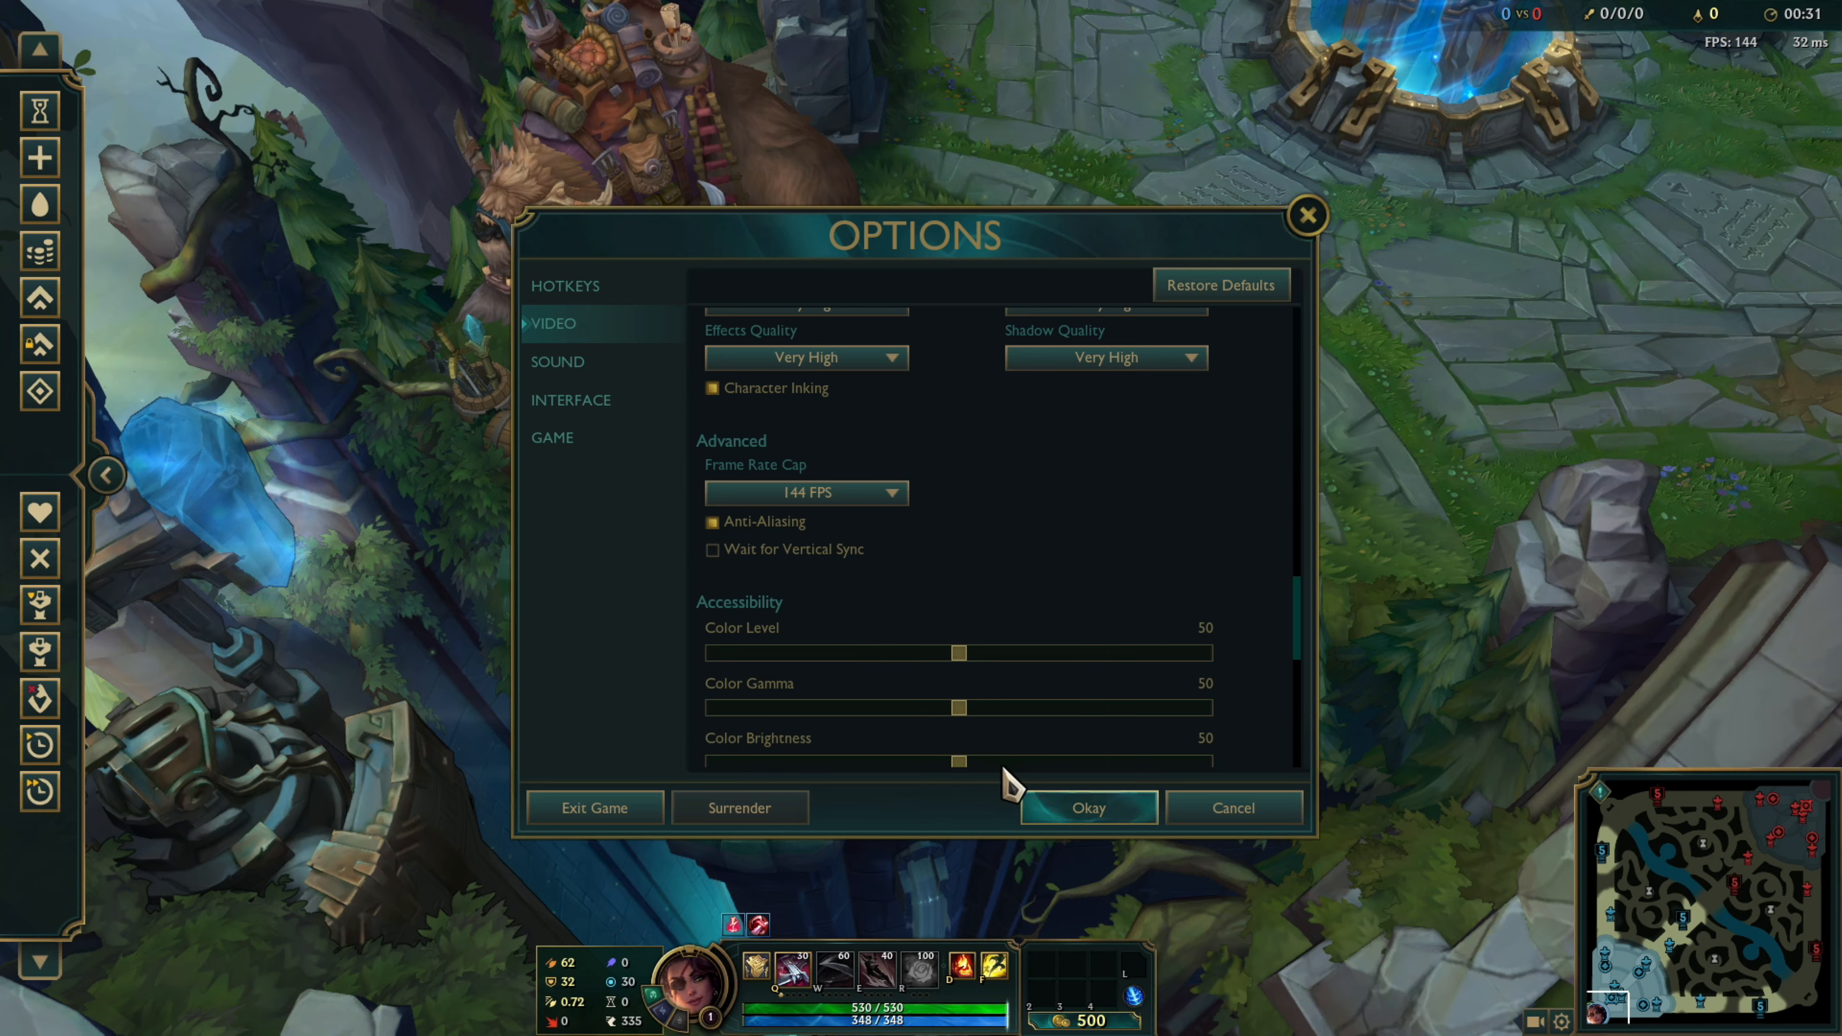
left_click(1085, 807)
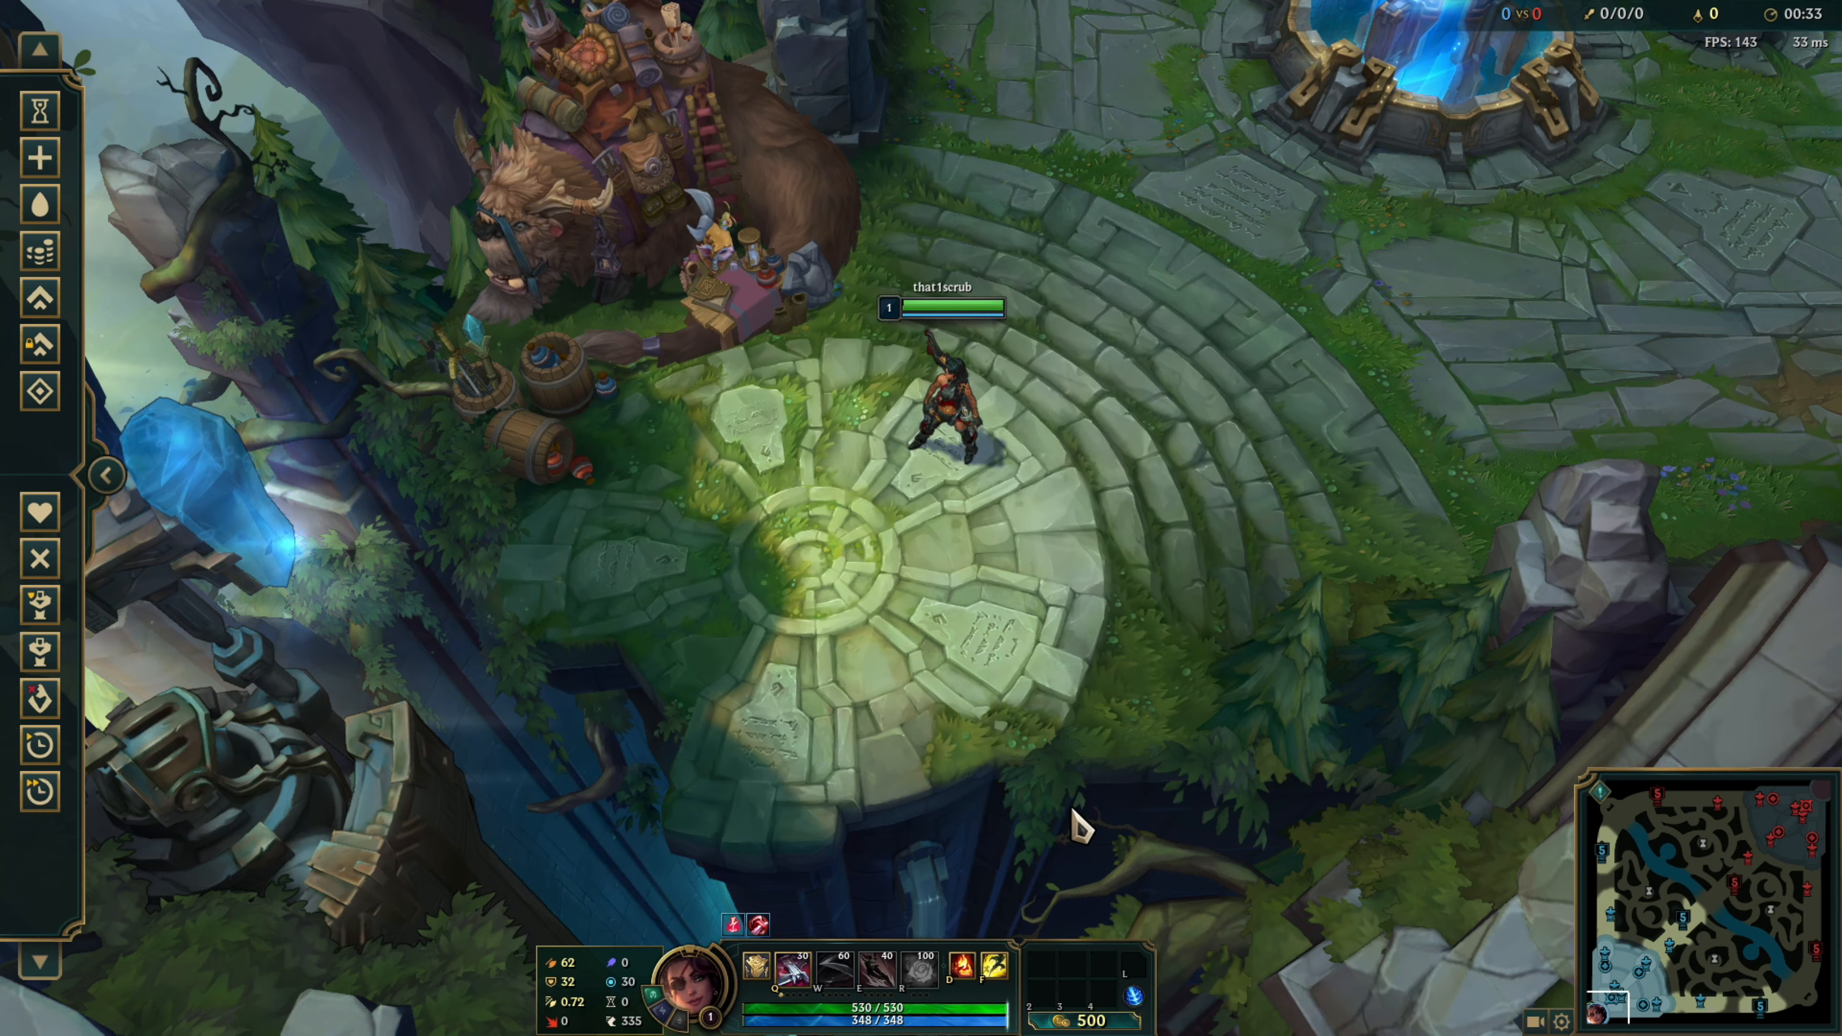